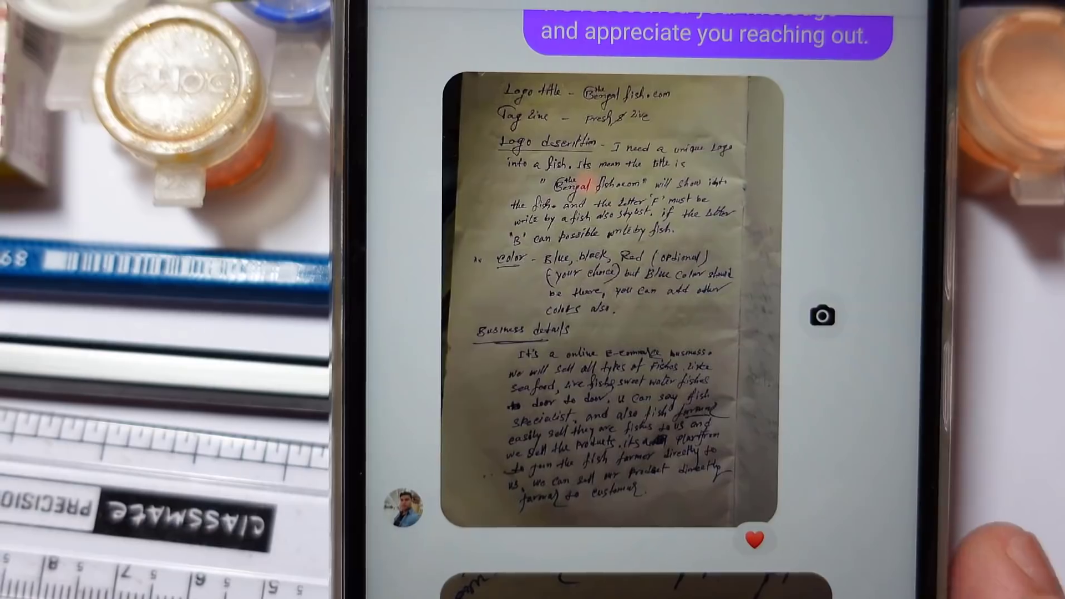
- Scroll the chat down to the photo of the handwritten logo brief
{"action": "scroll", "scroll_direction": "down", "scroll_amount": 3}
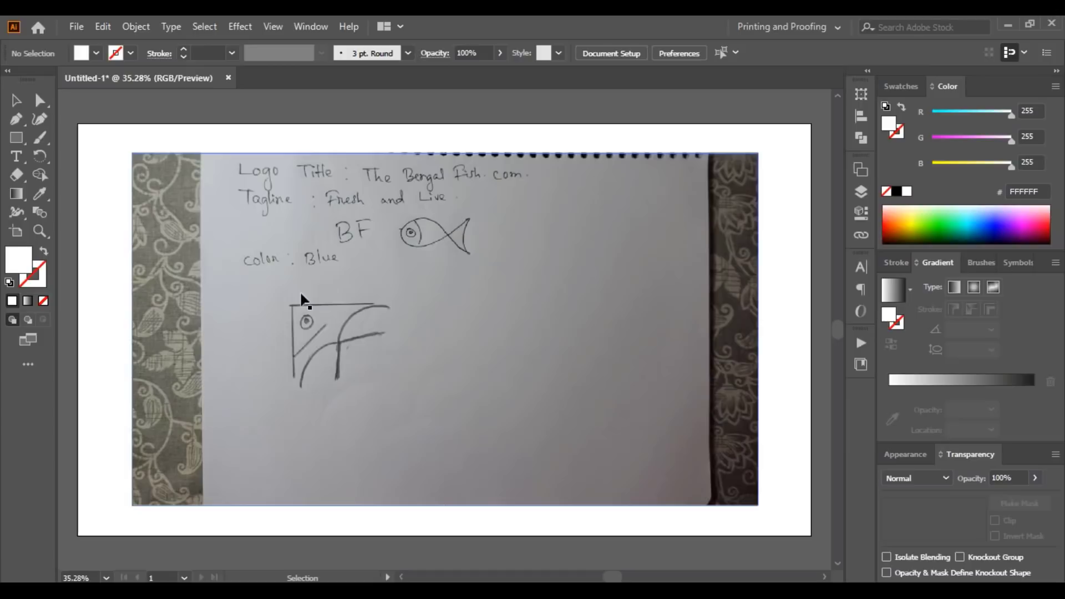
{"action": "mouse_move", "coordinate": [384, 302]}
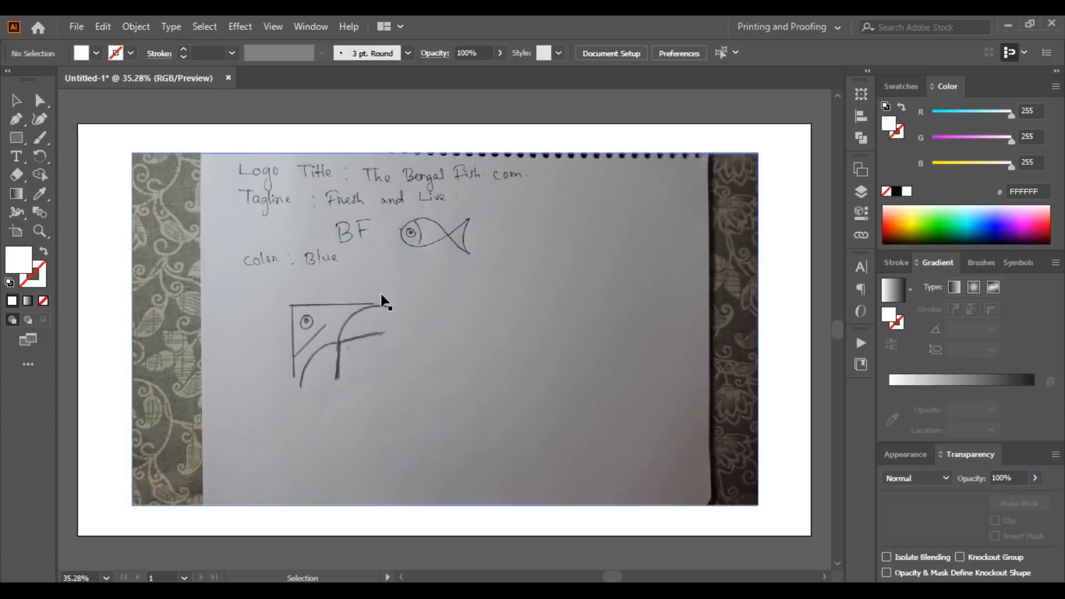
{"action": "mouse_move", "coordinate": [673, 313]}
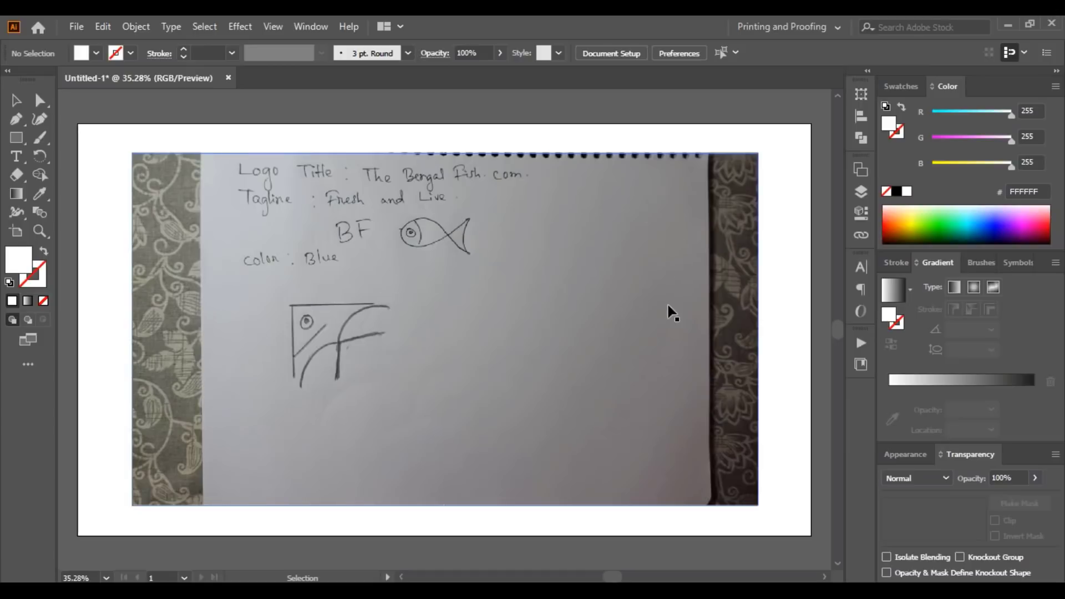
{"action": "mouse_move", "coordinate": [562, 350]}
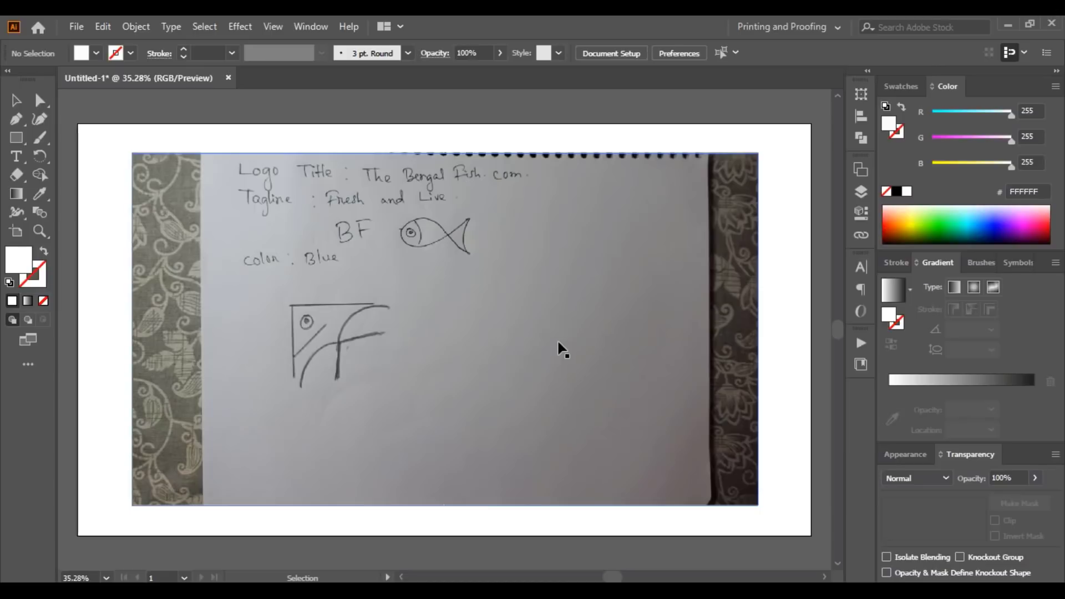
{"action": "mouse_move", "coordinate": [316, 313]}
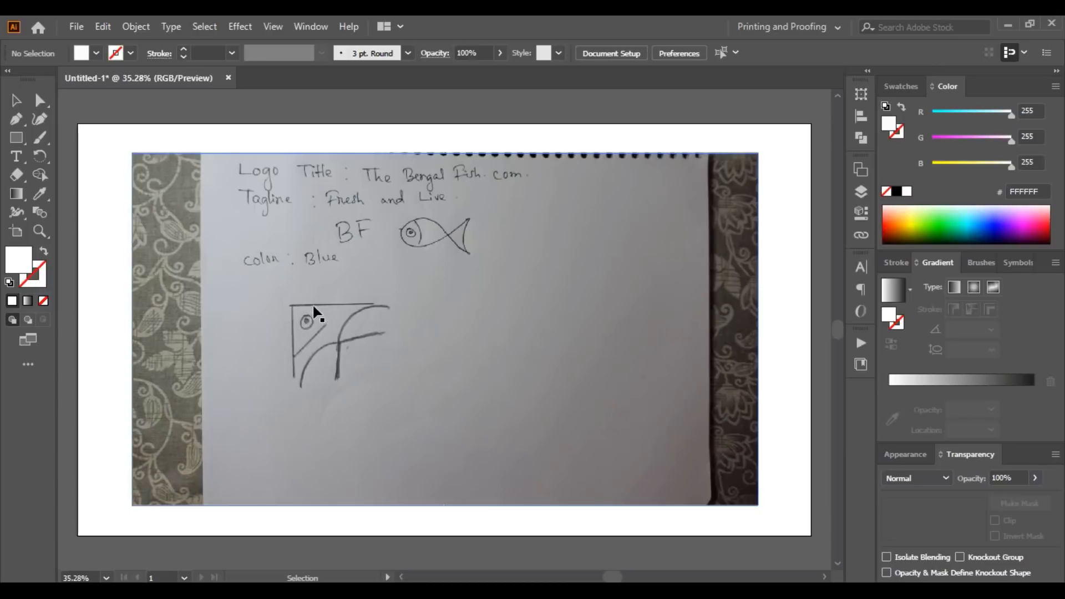
{"action": "mouse_move", "coordinate": [554, 302]}
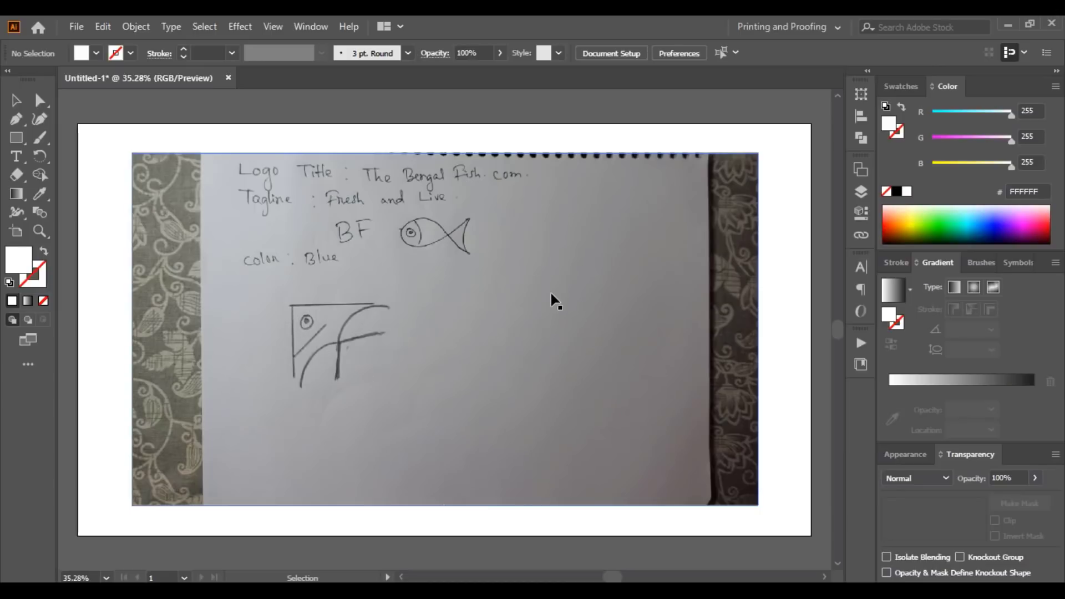
{"action": "mouse_move", "coordinate": [510, 350]}
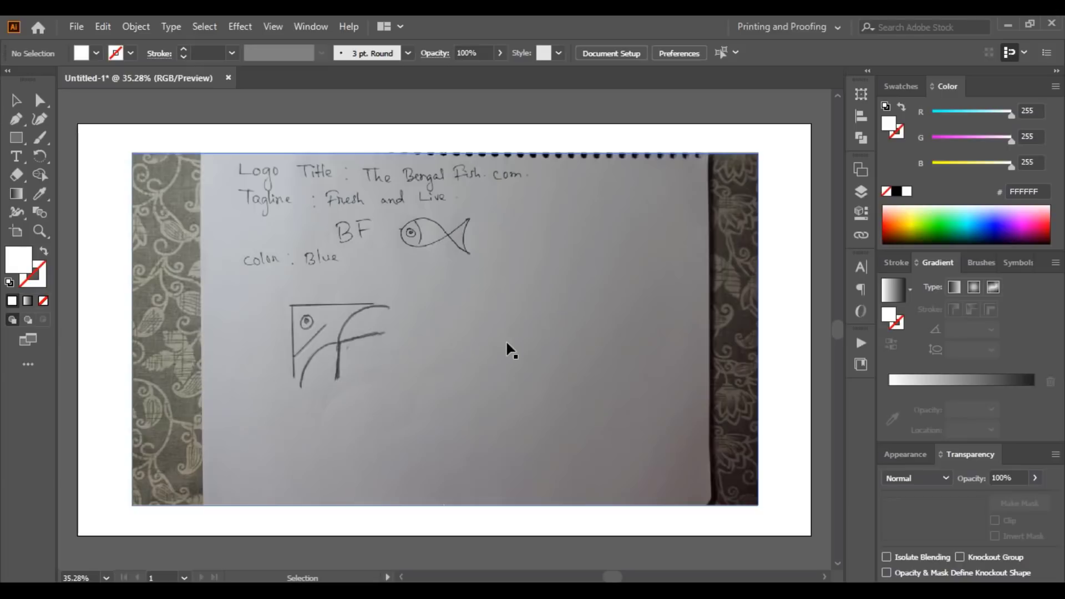
{"action": "mouse_move", "coordinate": [608, 360]}
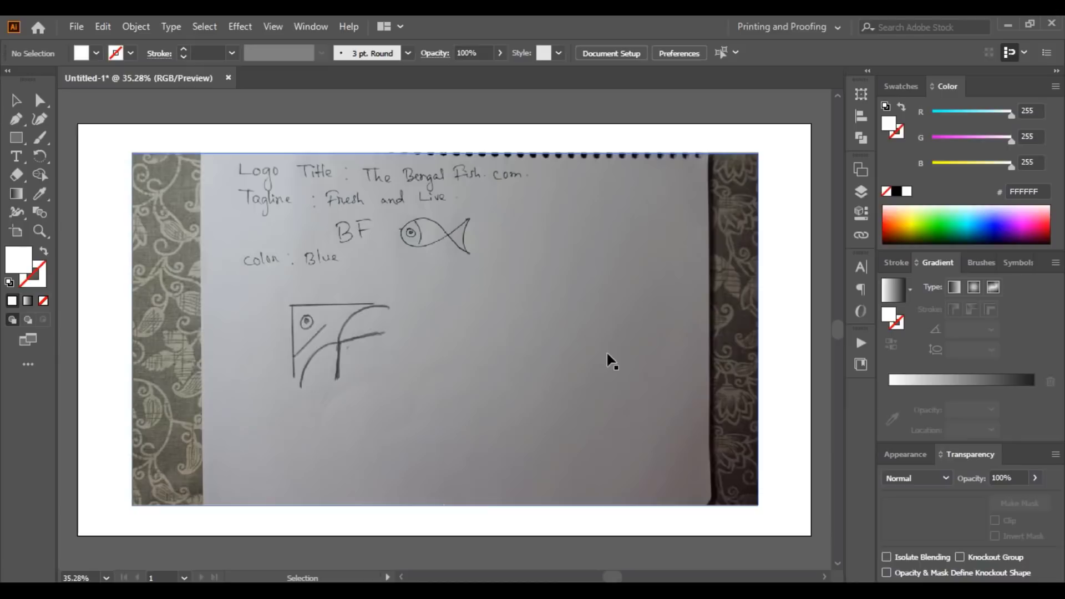
{"action": "mouse_move", "coordinate": [610, 356]}
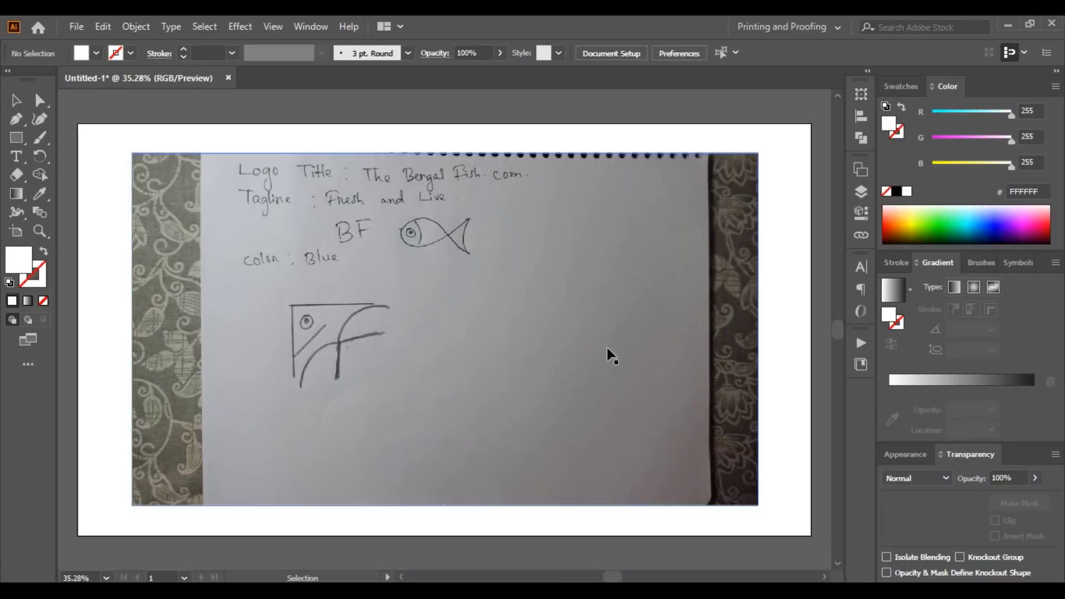
- Scale the placed sketch photo up and shift it so both fish drawings sit inside the artboard
{"action": "left_click", "coordinate": [444, 329]}
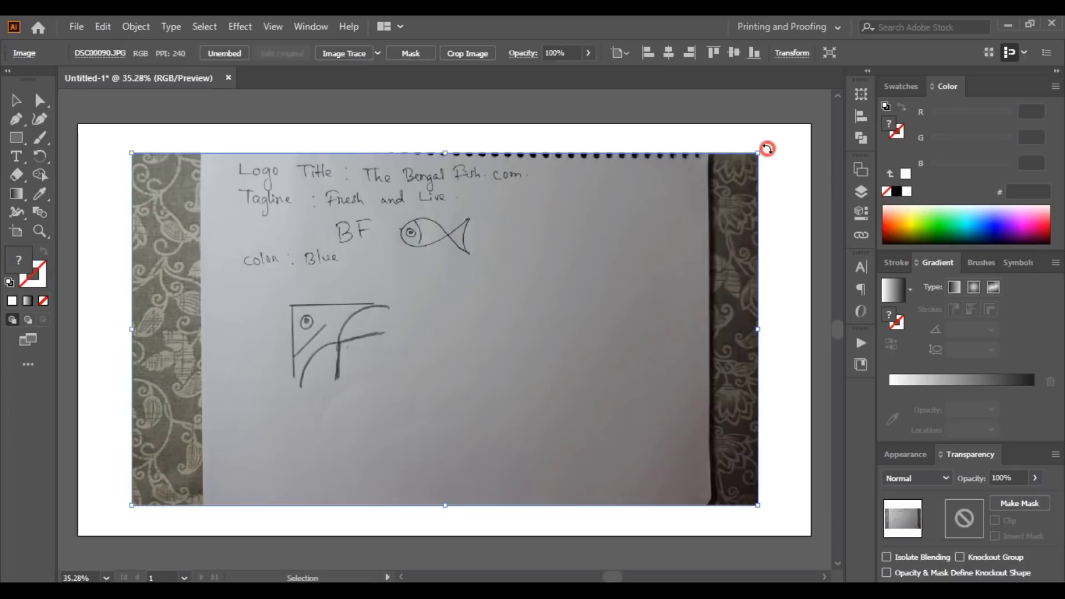
{"action": "left_click_drag", "start_coordinate": [767, 147], "coordinate": [628, 465]}
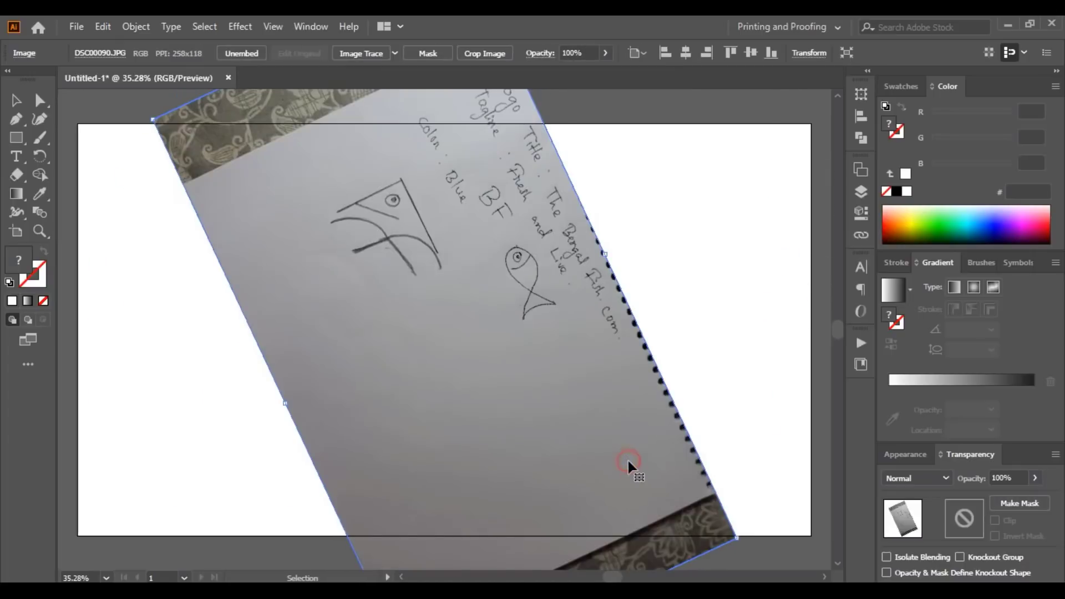
{"action": "mouse_move", "coordinate": [752, 550]}
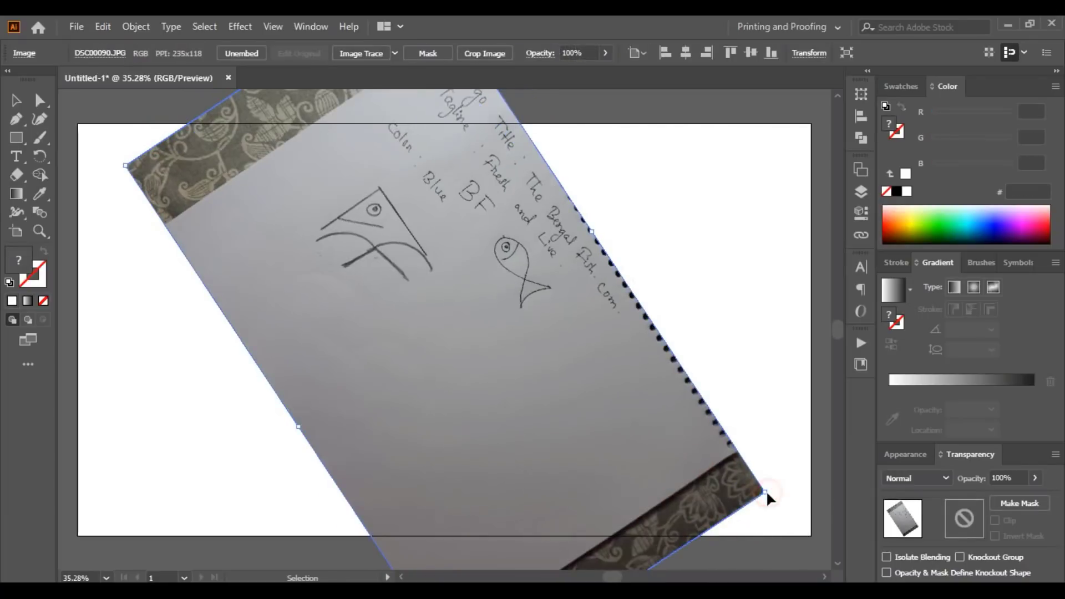
{"action": "left_click_drag", "start_coordinate": [765, 491], "coordinate": [786, 446]}
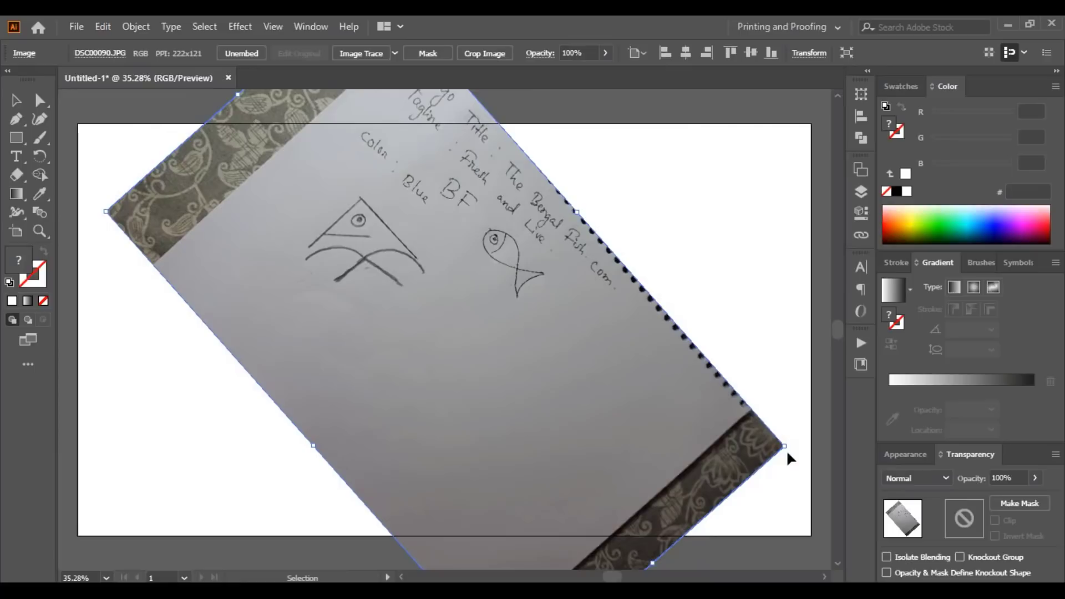
{"action": "mouse_move", "coordinate": [339, 231]}
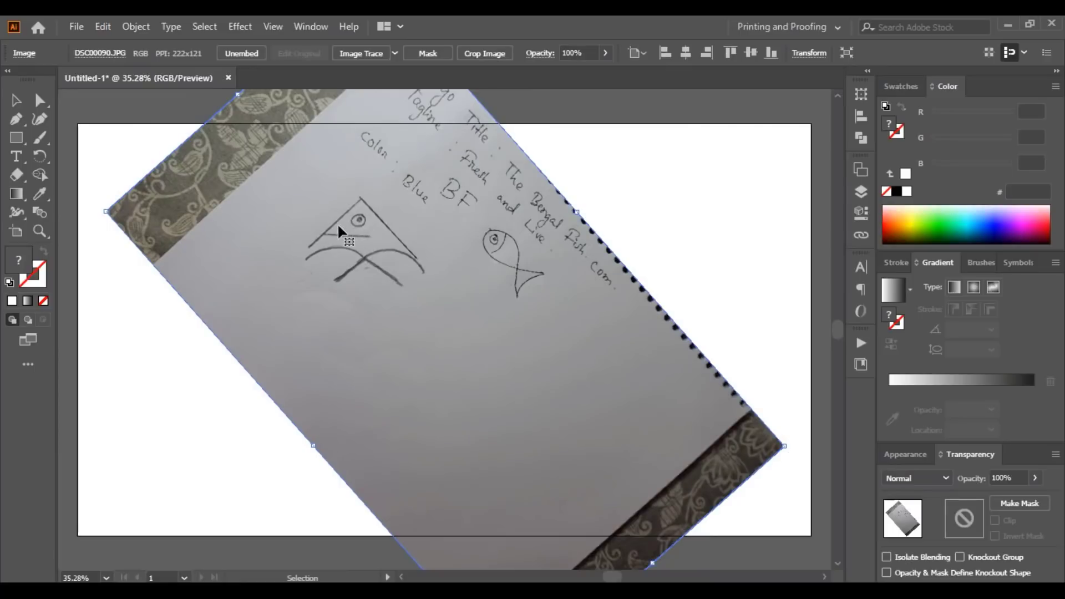
{"action": "mouse_move", "coordinate": [365, 201]}
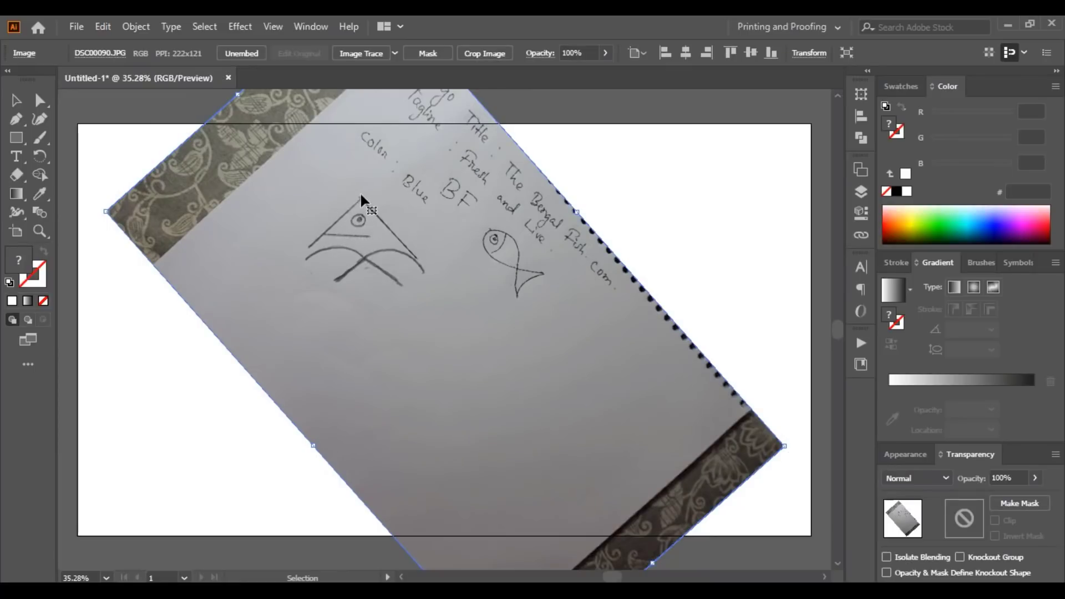
{"action": "mouse_move", "coordinate": [455, 232]}
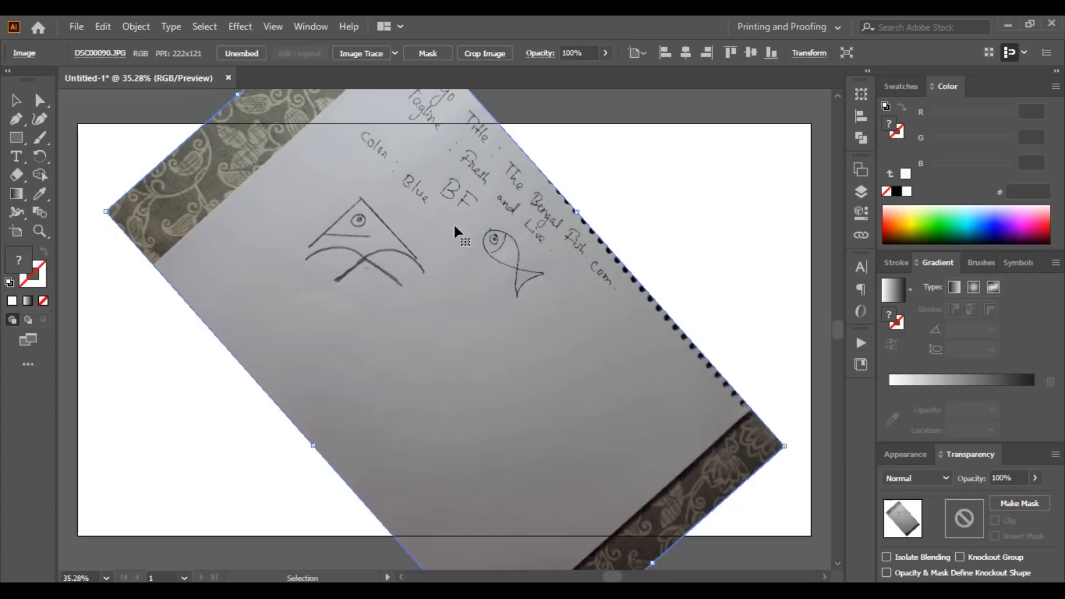
{"action": "left_click_drag", "start_coordinate": [457, 232], "coordinate": [518, 326]}
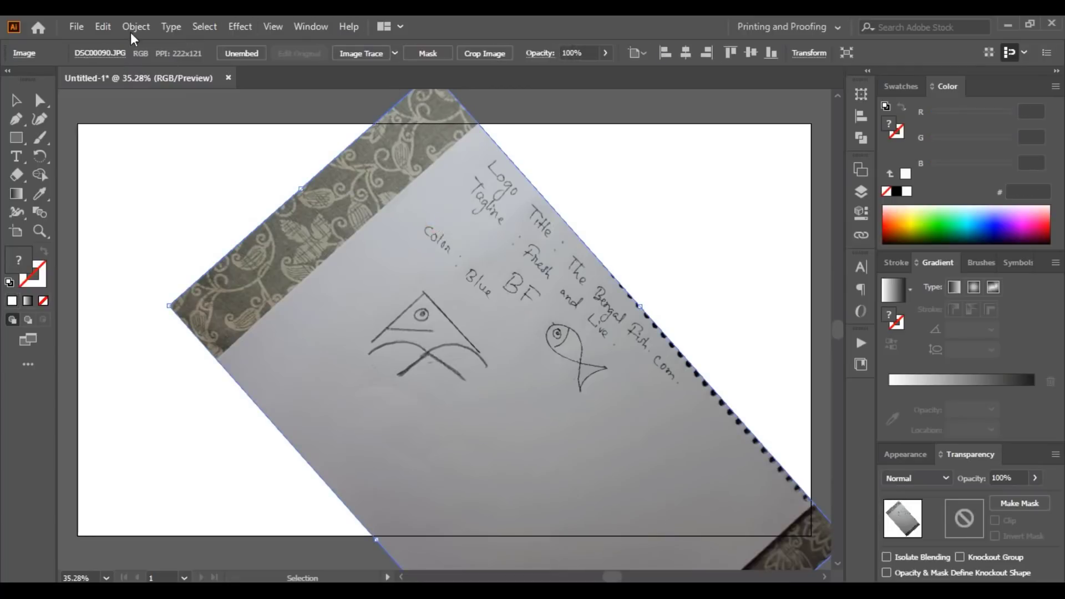
- Lock the selected sketch photo via Object > Lock > Selection
{"action": "left_click", "coordinate": [135, 26]}
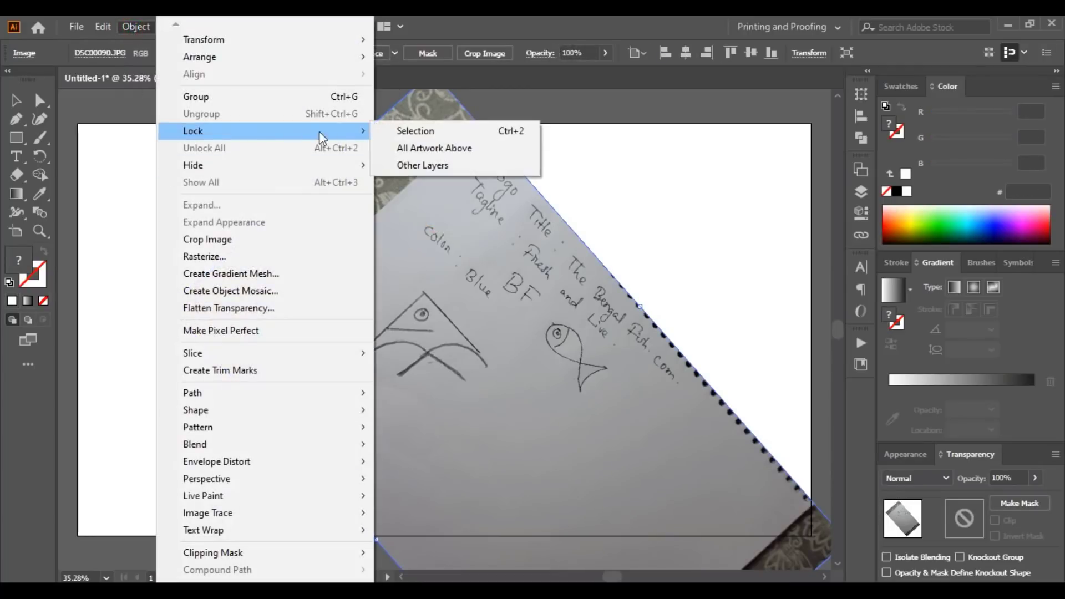
{"action": "left_click", "coordinate": [367, 413]}
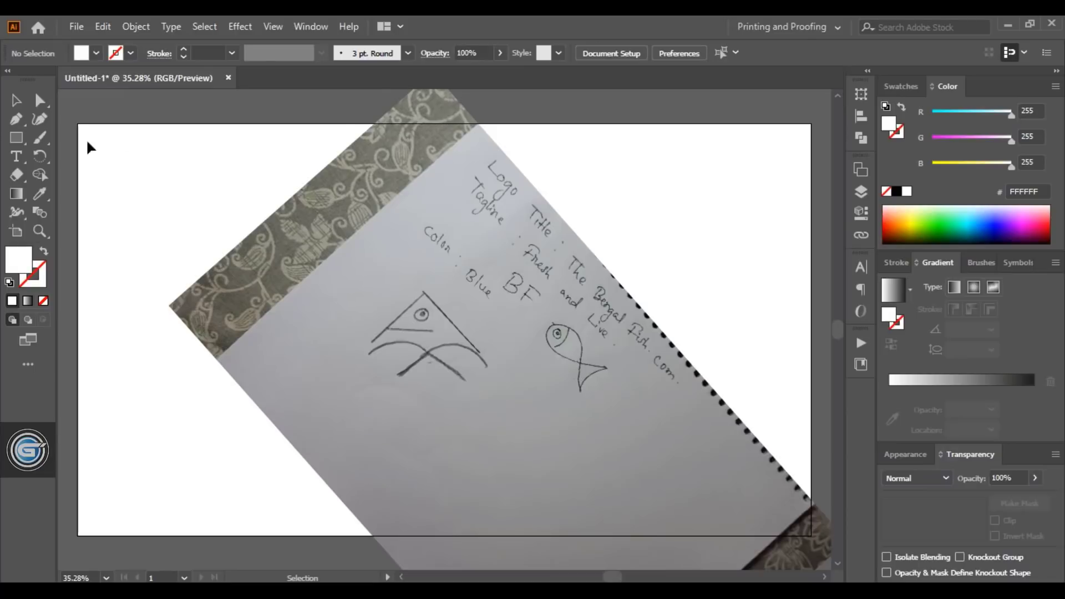
{"action": "mouse_move", "coordinate": [39, 231]}
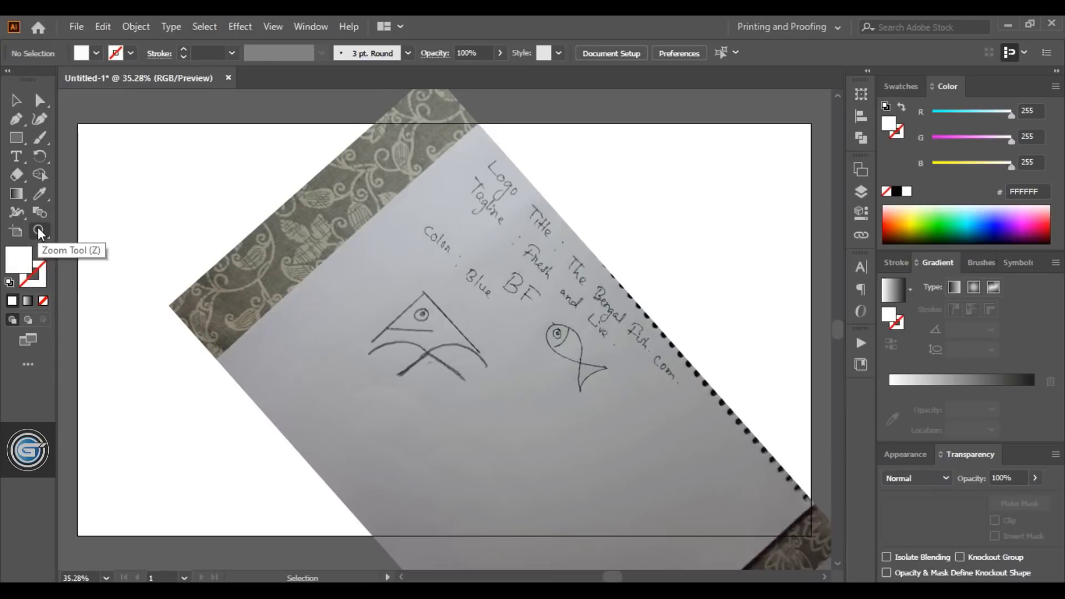
- Zoom in on the triangular fish sketch and switch to the Pen tool for tracing
{"action": "left_click", "coordinate": [40, 231]}
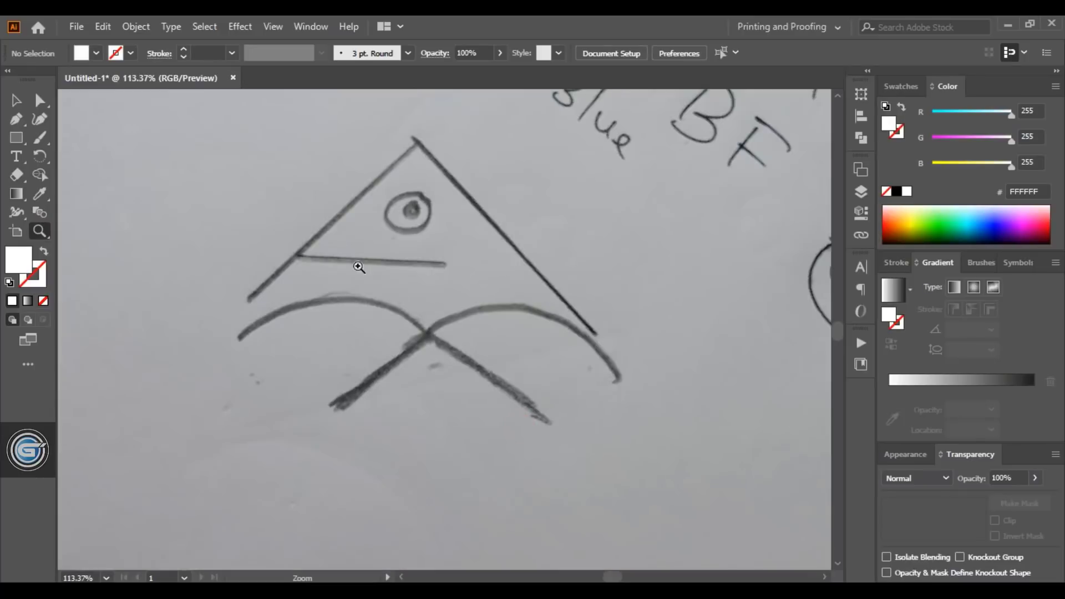
{"action": "mouse_move", "coordinate": [530, 326]}
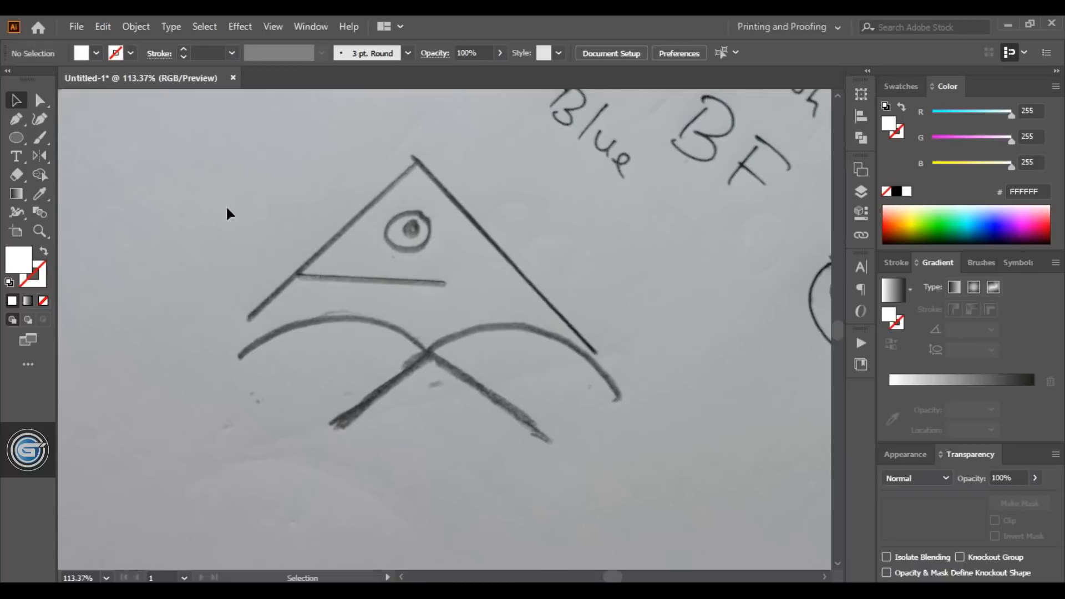
{"action": "left_click", "coordinate": [17, 119]}
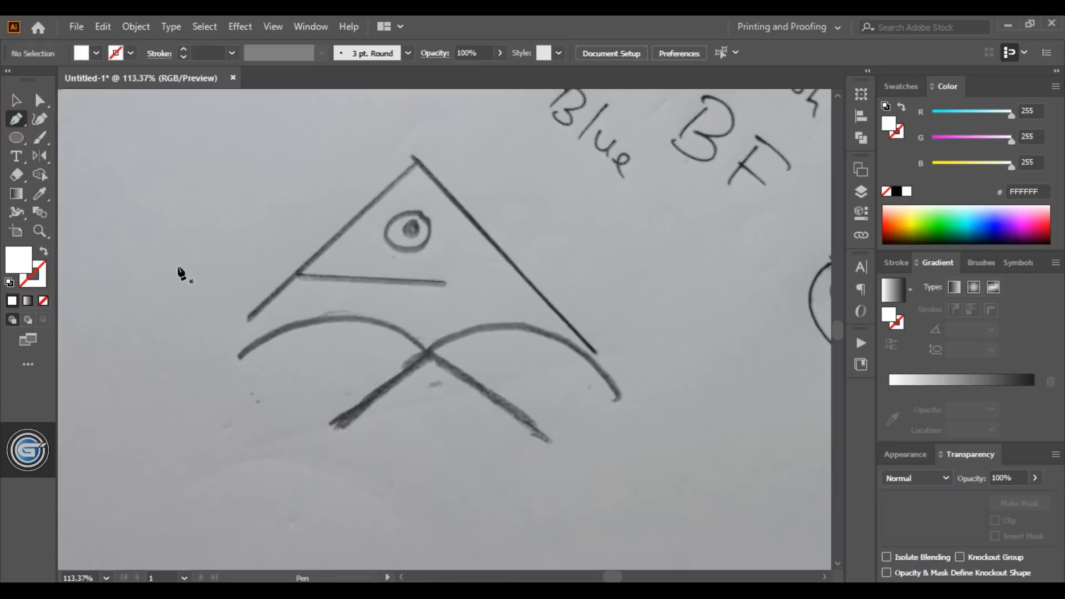
- Draw a Shift-constrained vertical red line down through the triangle's apex as the centre axis
{"action": "left_click", "coordinate": [44, 301]}
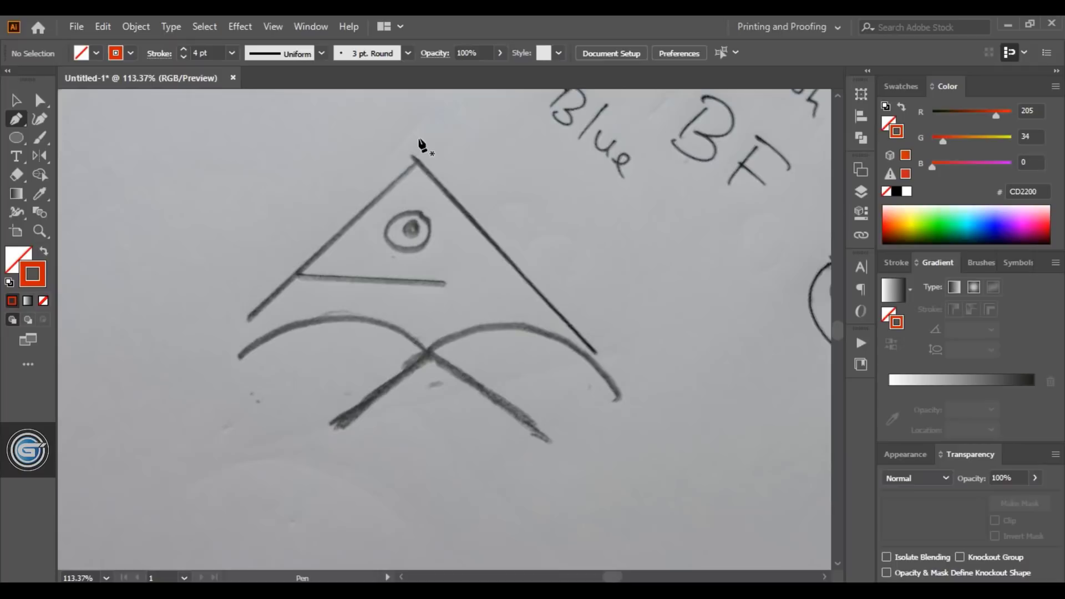
{"action": "key", "text": "shift"}
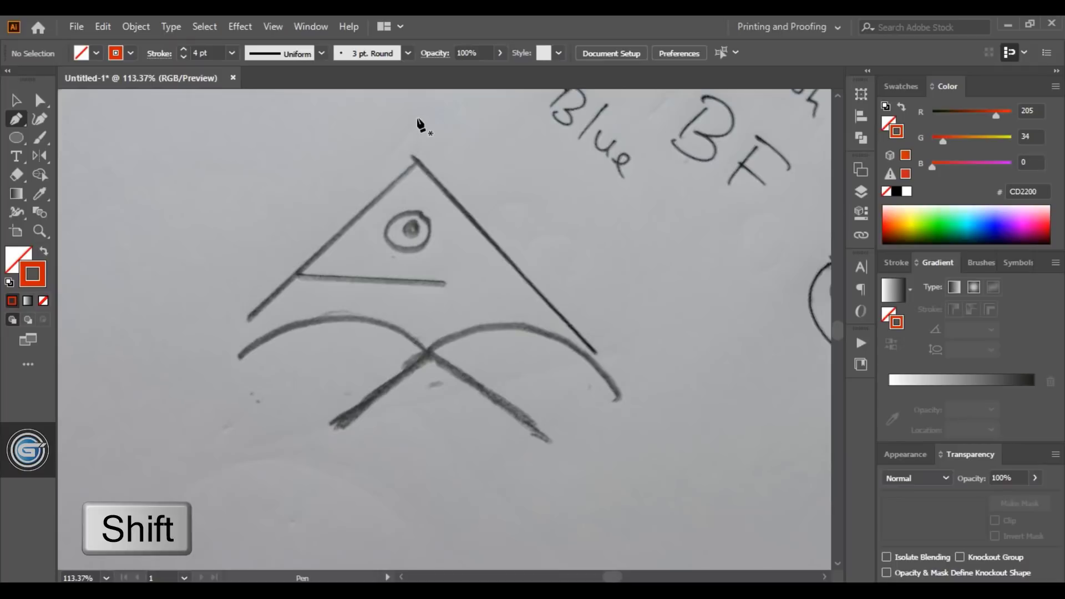
{"action": "left_click_drag", "start_coordinate": [416, 119], "coordinate": [416, 486]}
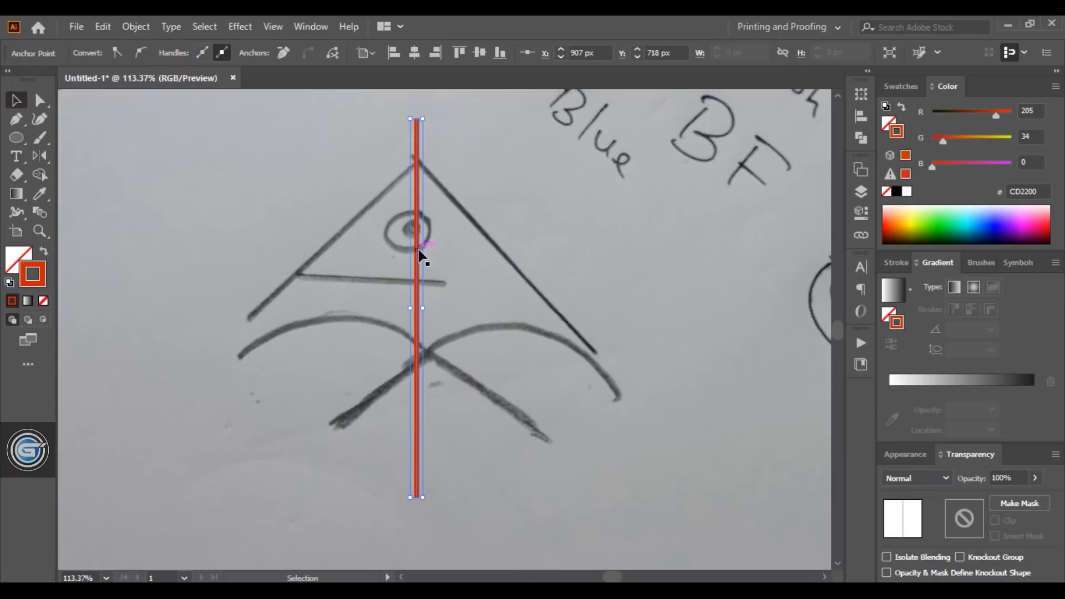
{"action": "mouse_move", "coordinate": [581, 217]}
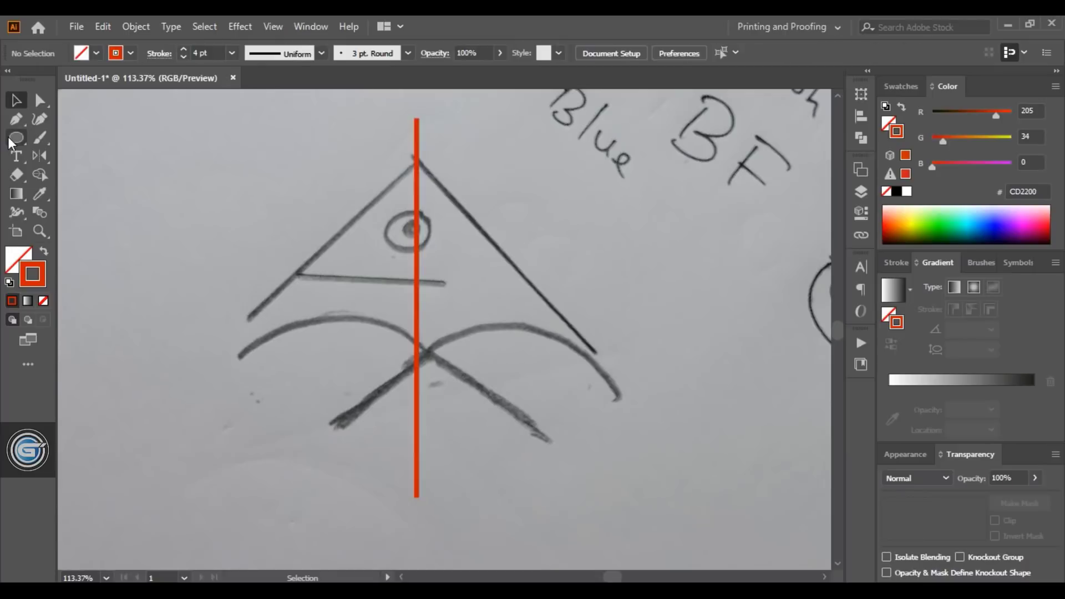
- Draw a red square centred on the vertical line and rotate it 45° into a diamond
{"action": "left_click", "coordinate": [17, 138]}
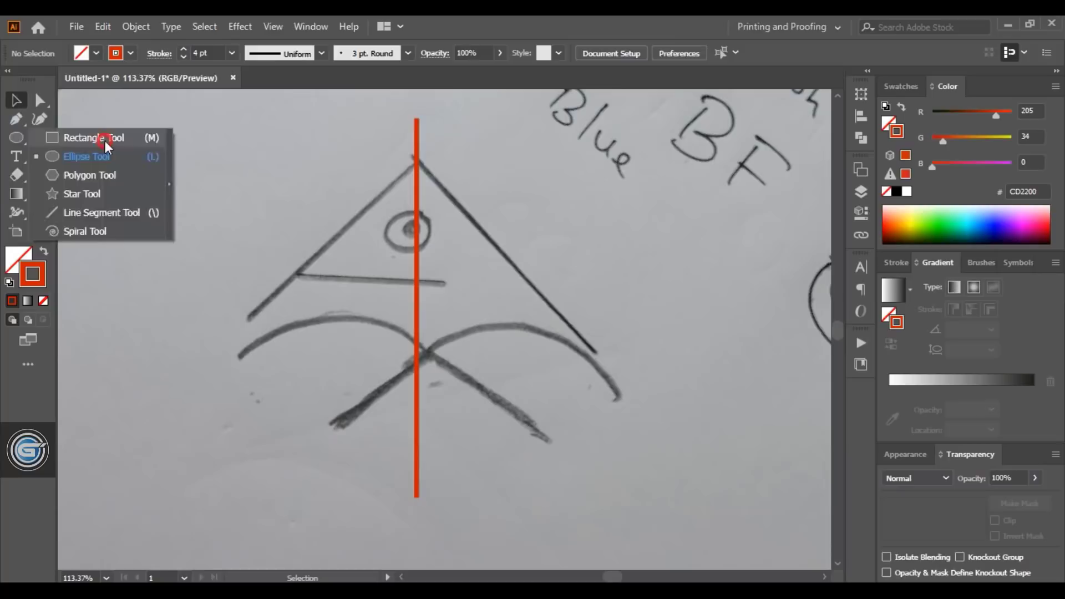
{"action": "left_click", "coordinate": [92, 138]}
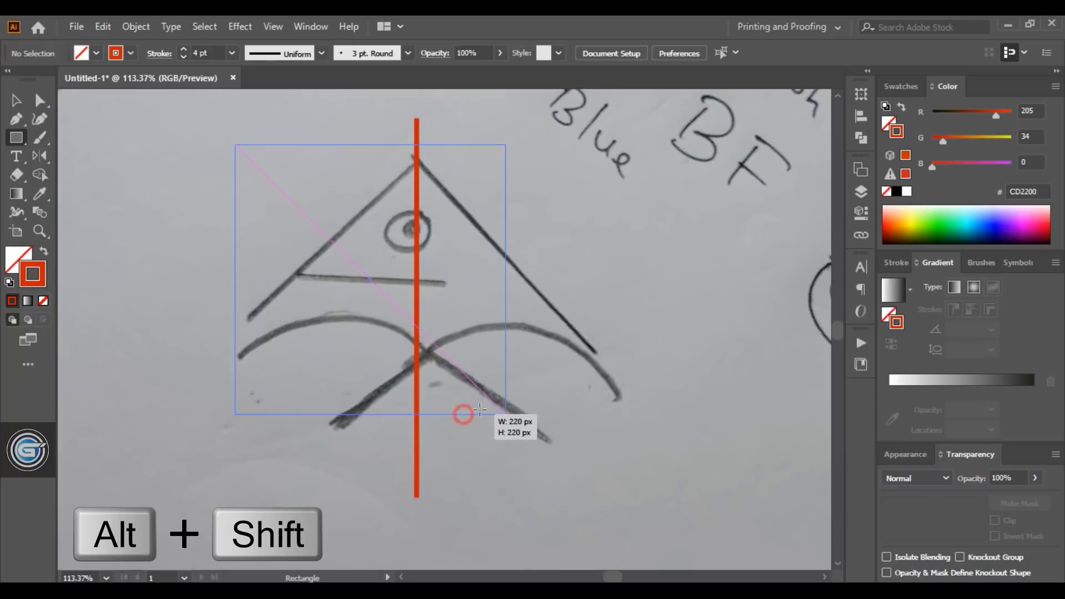
{"action": "left_click", "coordinate": [17, 100]}
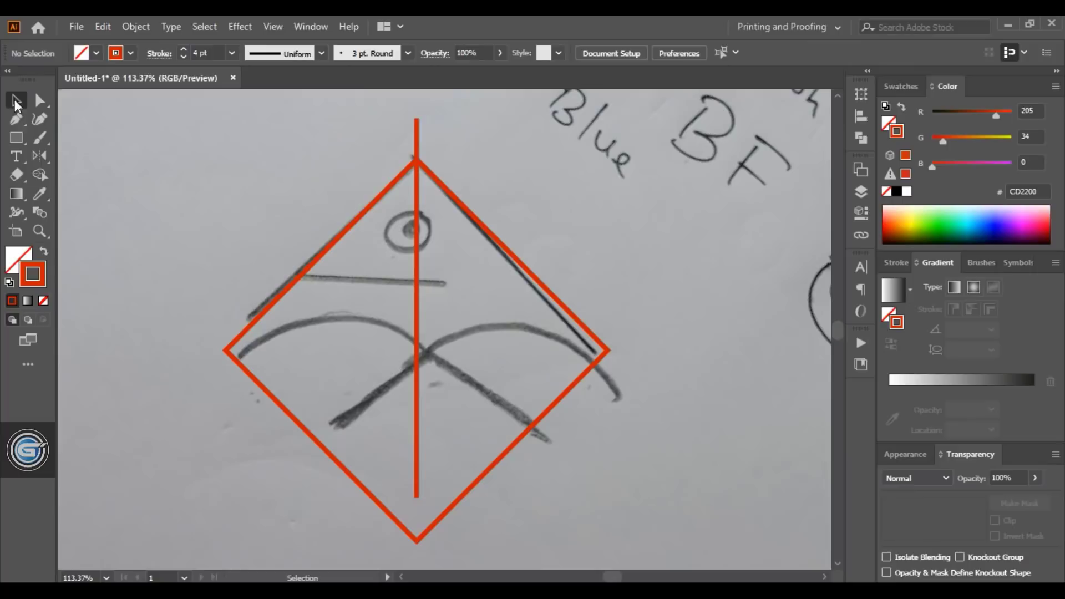
- Draw a red circle and move it over the diamond's lower-left side
{"action": "left_click", "coordinate": [16, 138]}
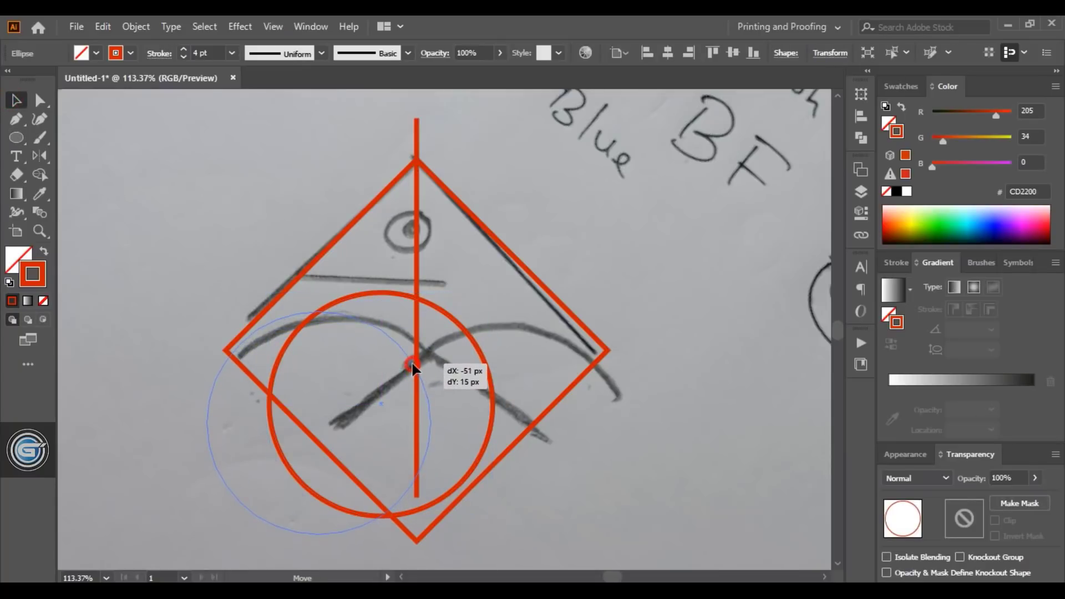
{"action": "left_click_drag", "start_coordinate": [413, 364], "coordinate": [326, 370]}
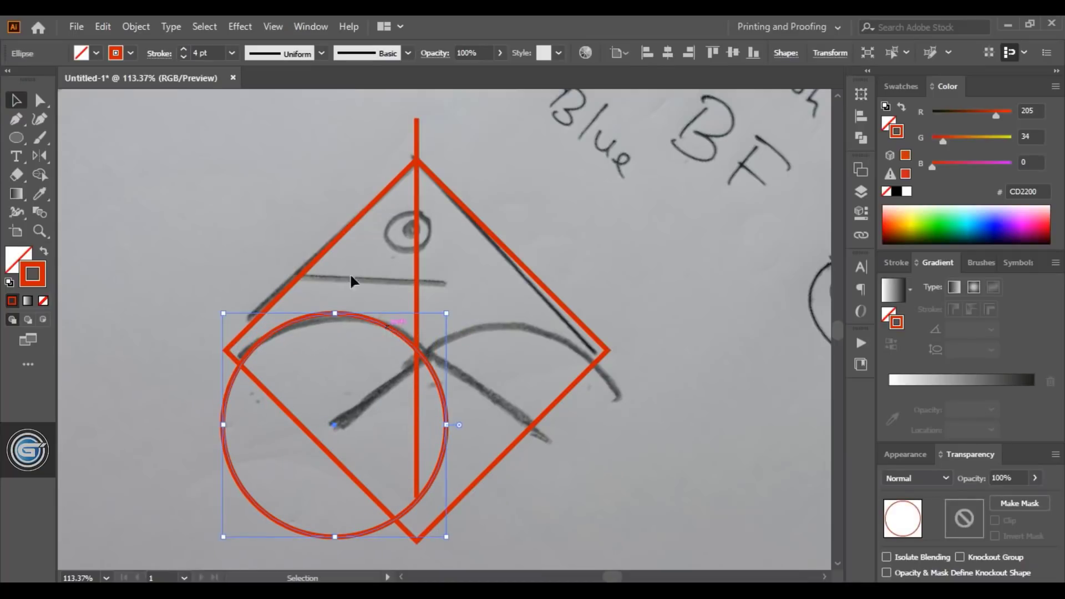
- Reflect a copy of the circle across the vertical axis so a matching circle sits on the right
{"action": "left_click", "coordinate": [39, 155]}
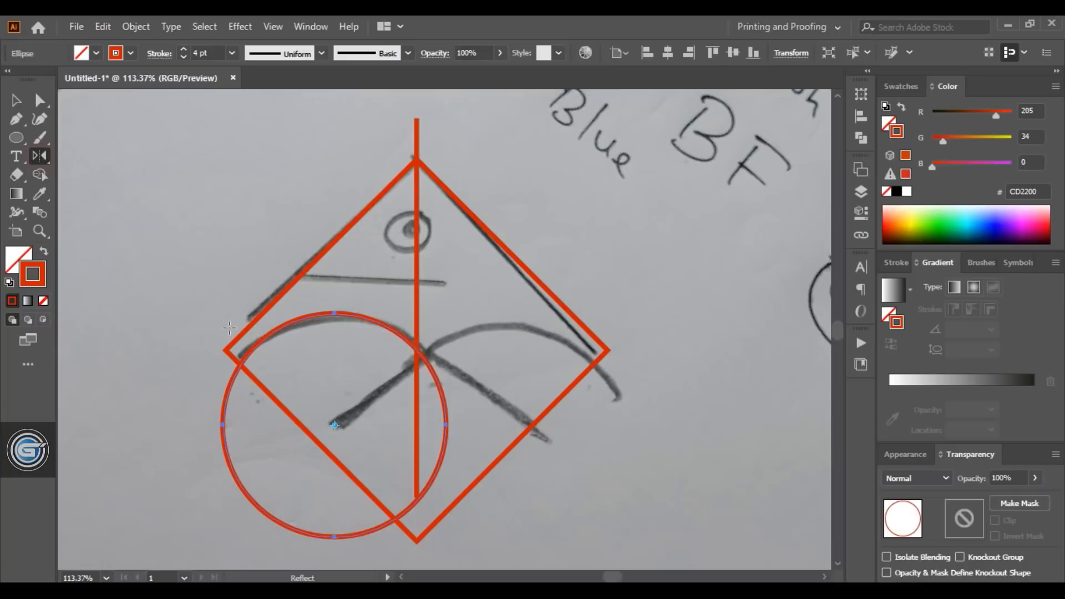
{"action": "key", "text": "alt"}
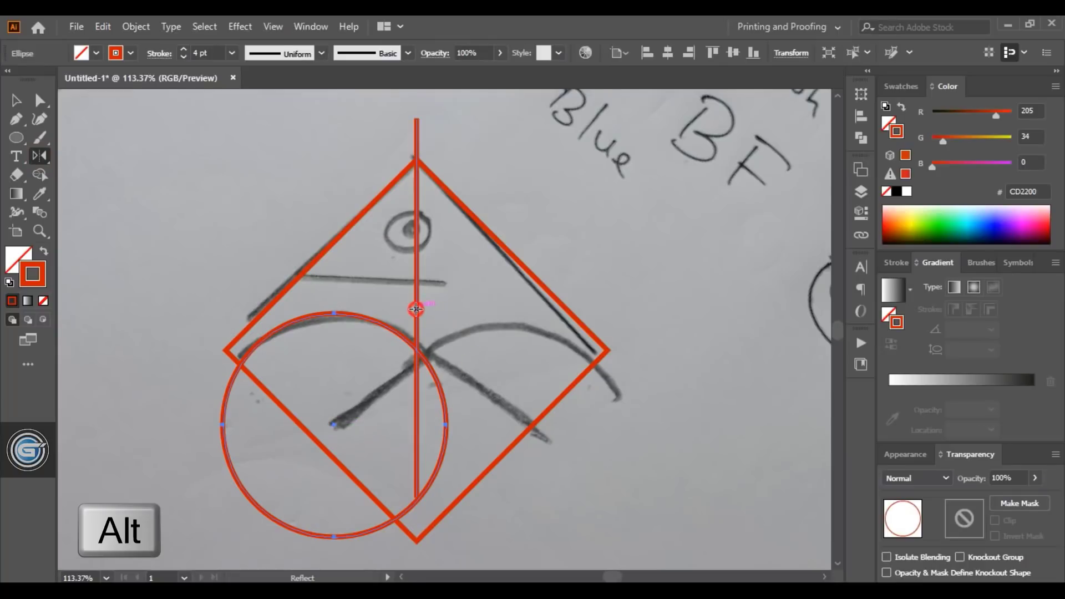
{"action": "left_click", "coordinate": [633, 244]}
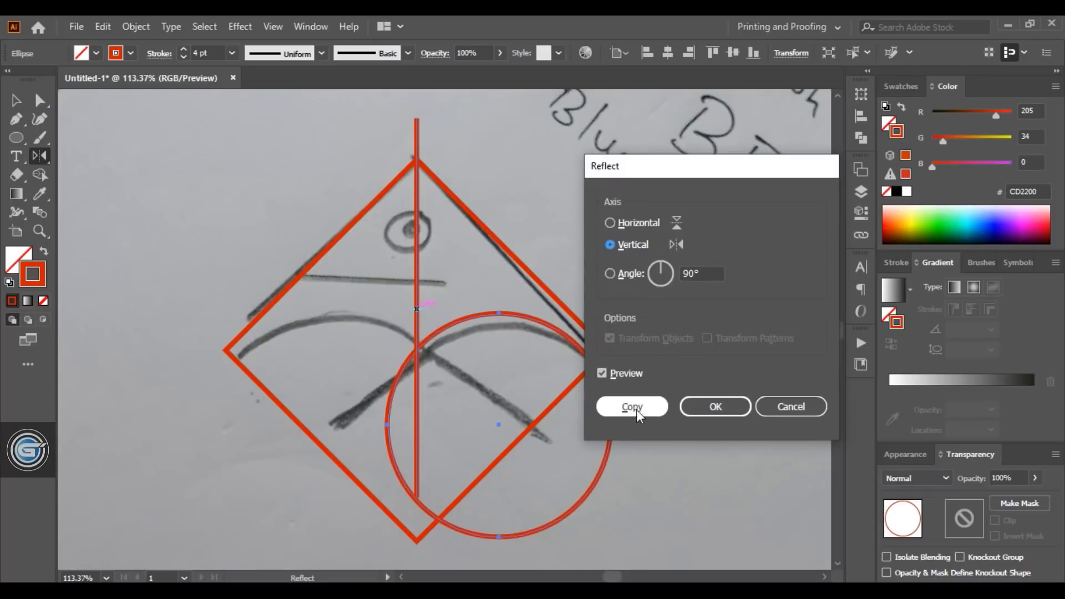
{"action": "left_click", "coordinate": [631, 406]}
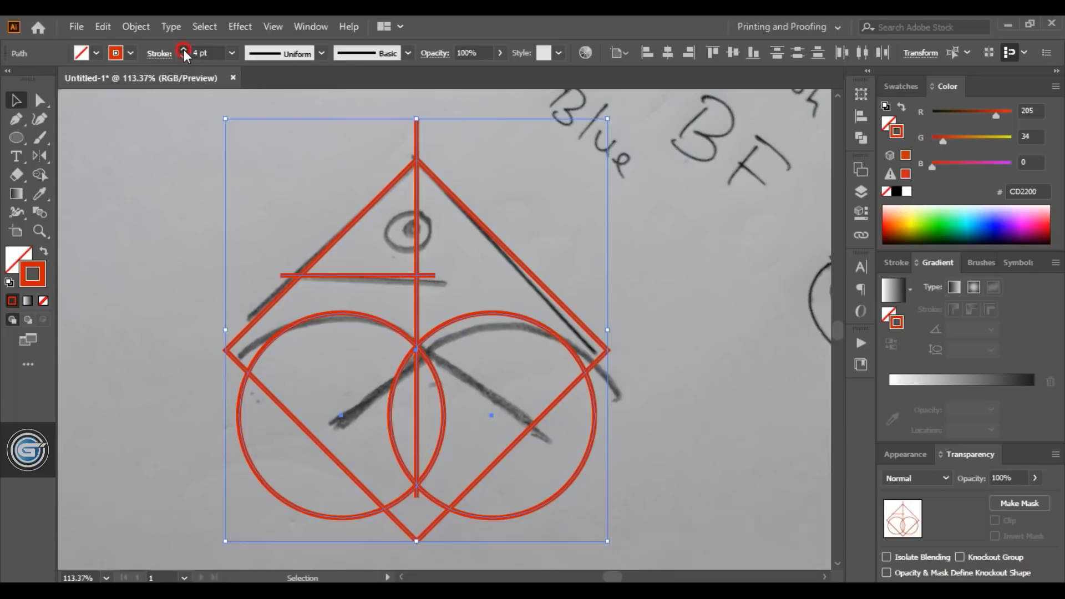
- Raise the stroke weight of all construction shapes from 4 pt to 9 pt
{"action": "left_click", "coordinate": [183, 49]}
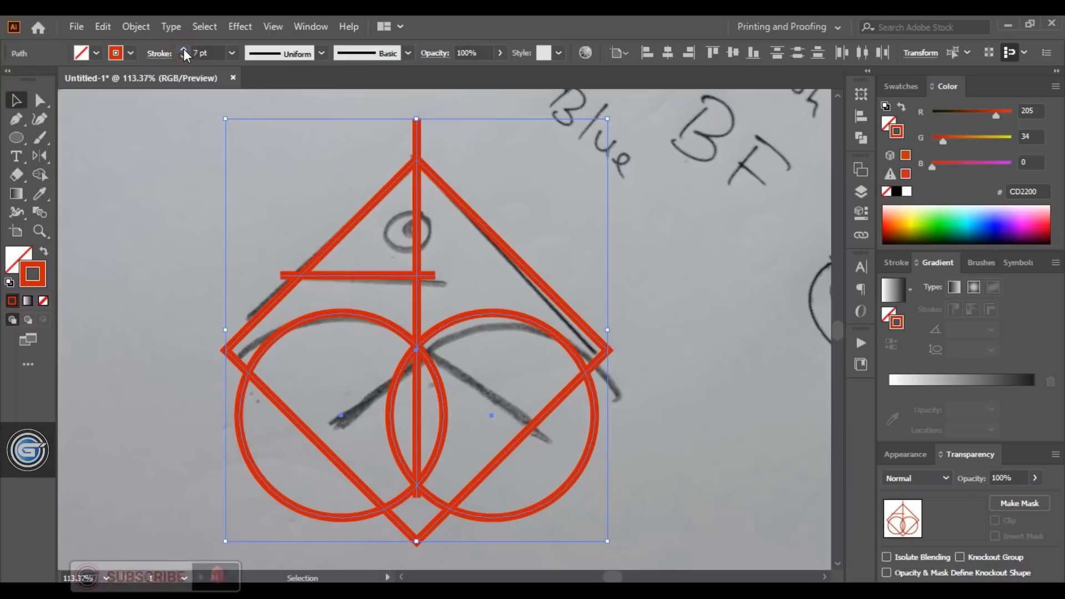
{"action": "left_click", "coordinate": [185, 49]}
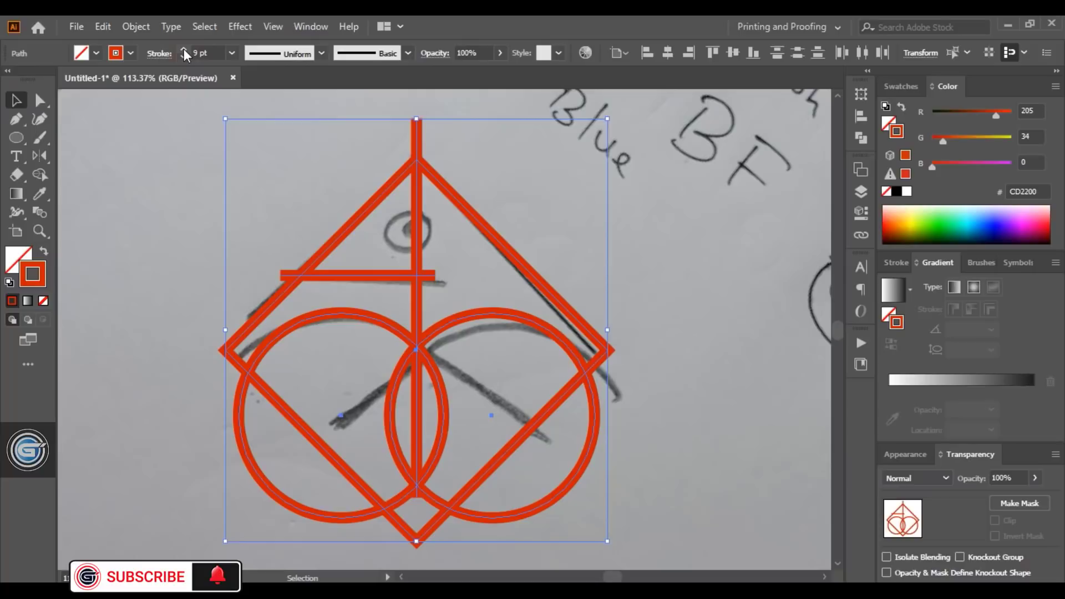
{"action": "left_click", "coordinate": [185, 50]}
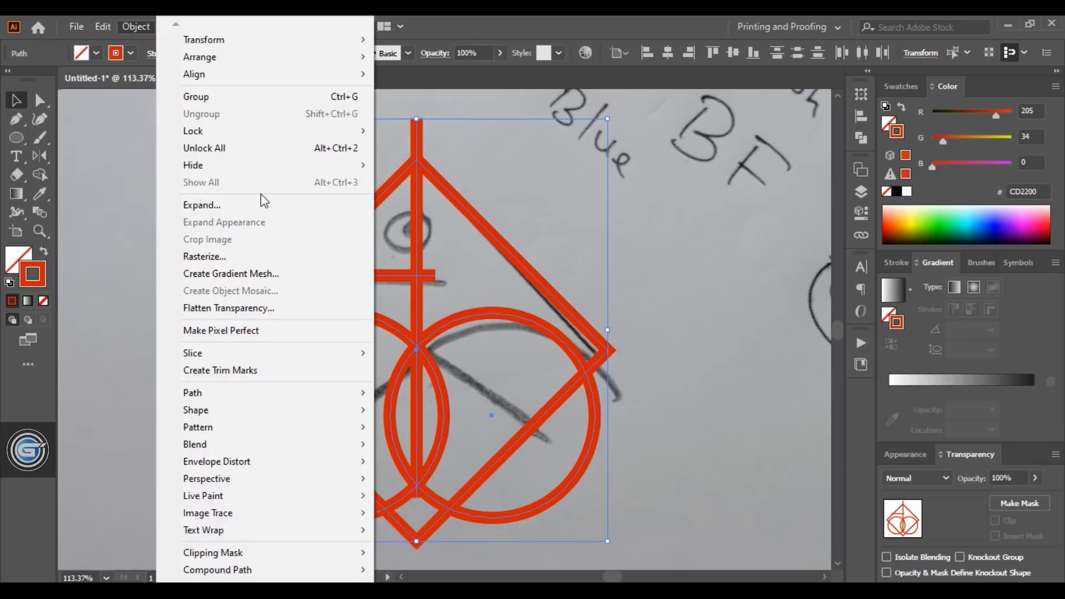
- Expand the outlines to filled shapes and Alt-delete the inner circle arcs with Shape Builder, leaving a heart outline
{"action": "left_click", "coordinate": [196, 97]}
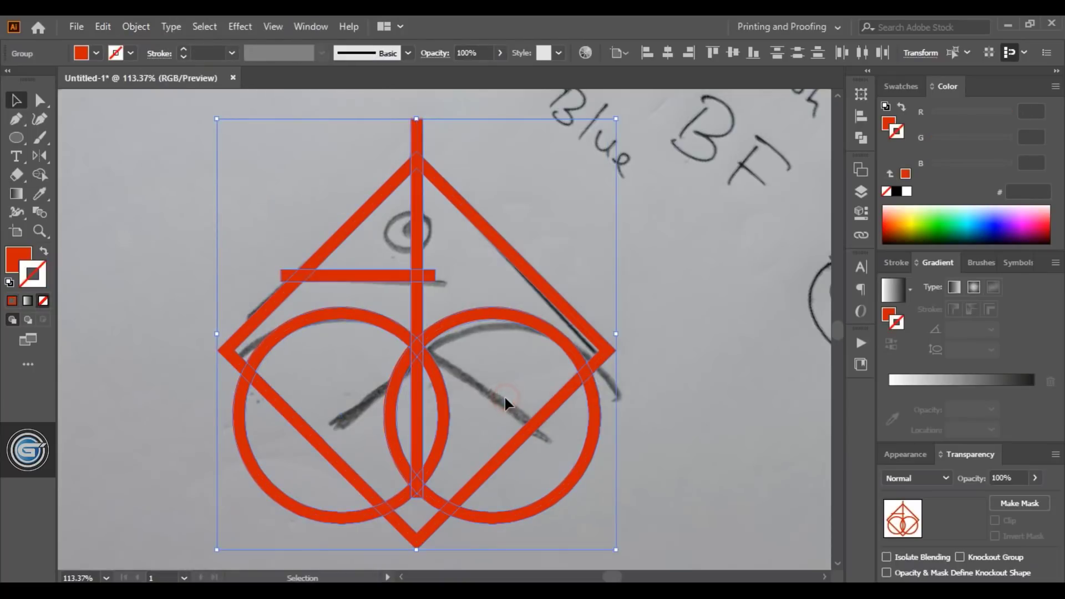
{"action": "mouse_move", "coordinate": [78, 121]}
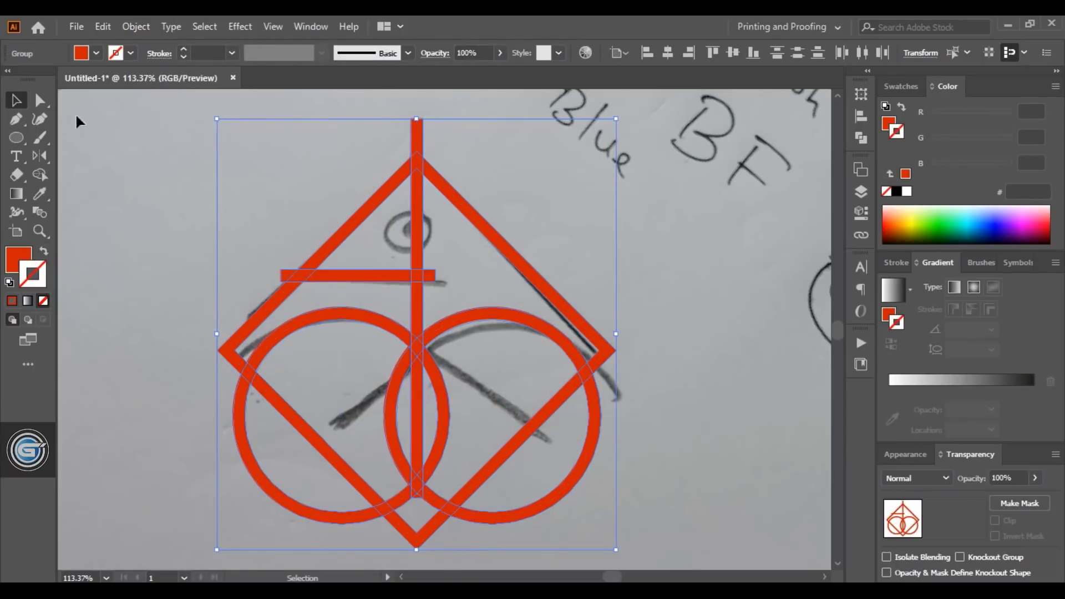
{"action": "left_click", "coordinate": [40, 175]}
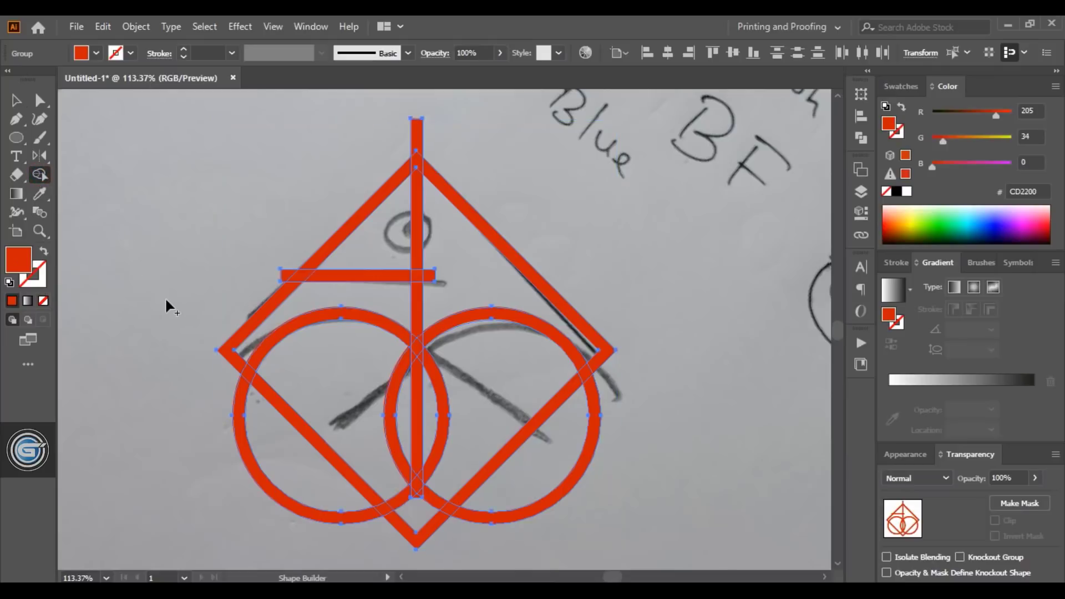
{"action": "key", "text": "alt"}
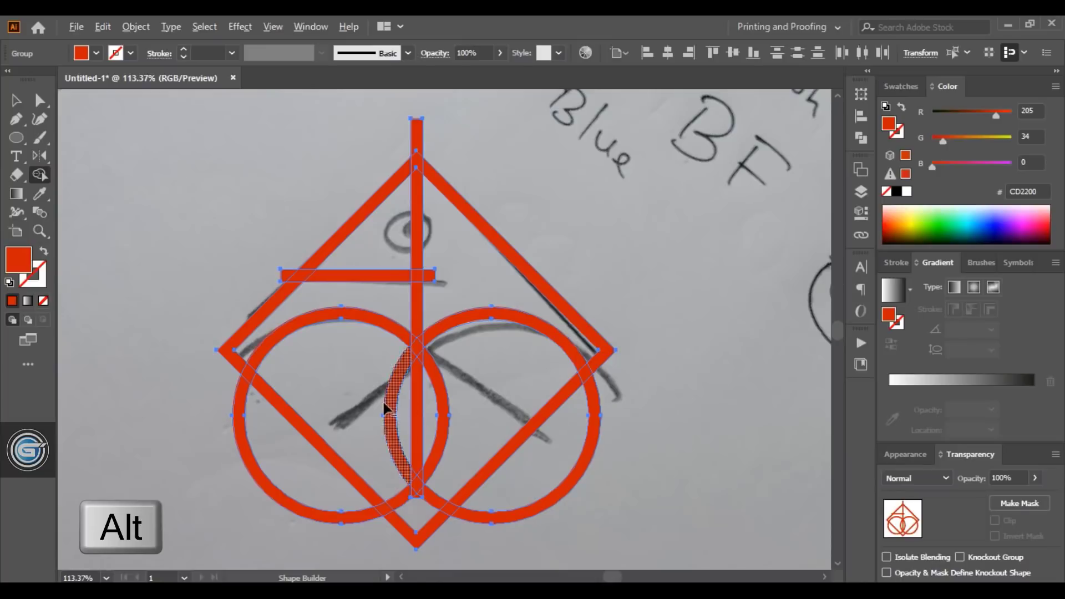
{"action": "left_click", "coordinate": [434, 379]}
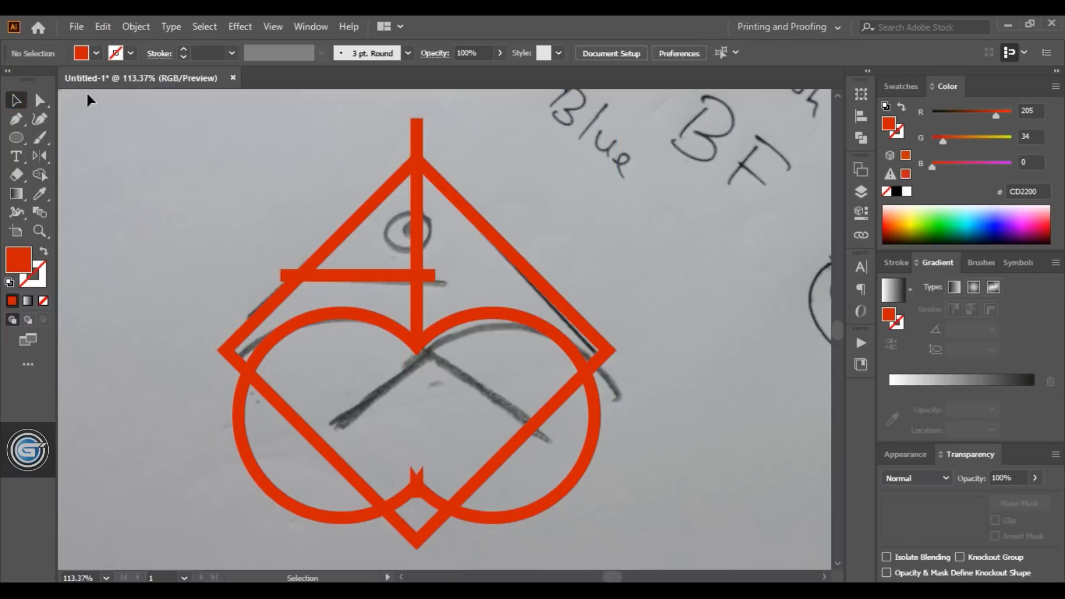
- Erase the lower halves of both red rings with Shape Builder, leaving only the upper arches
{"action": "left_click", "coordinate": [16, 119]}
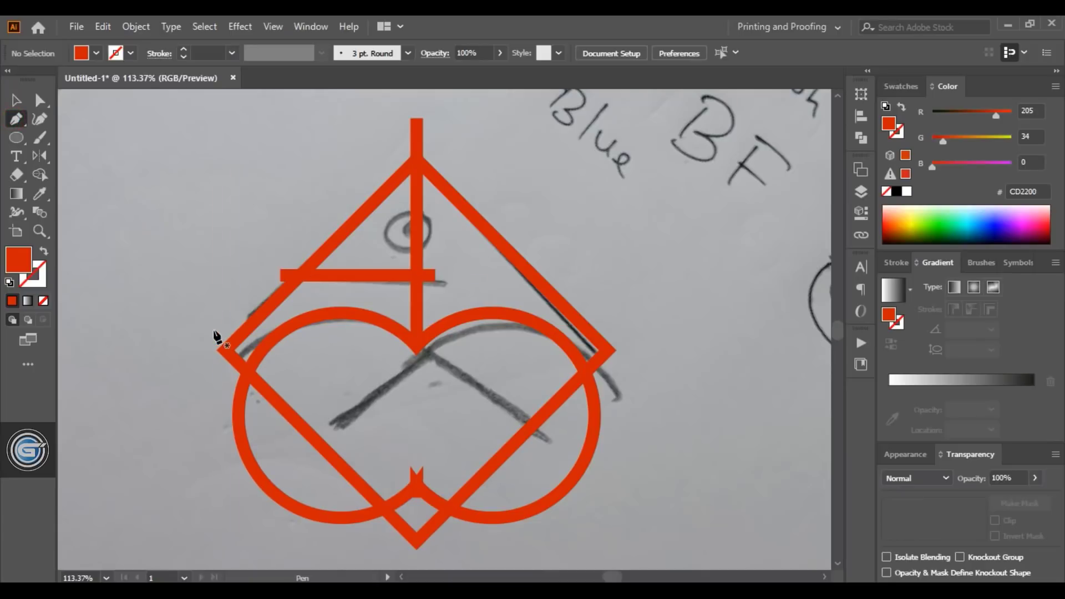
{"action": "mouse_move", "coordinate": [219, 333]}
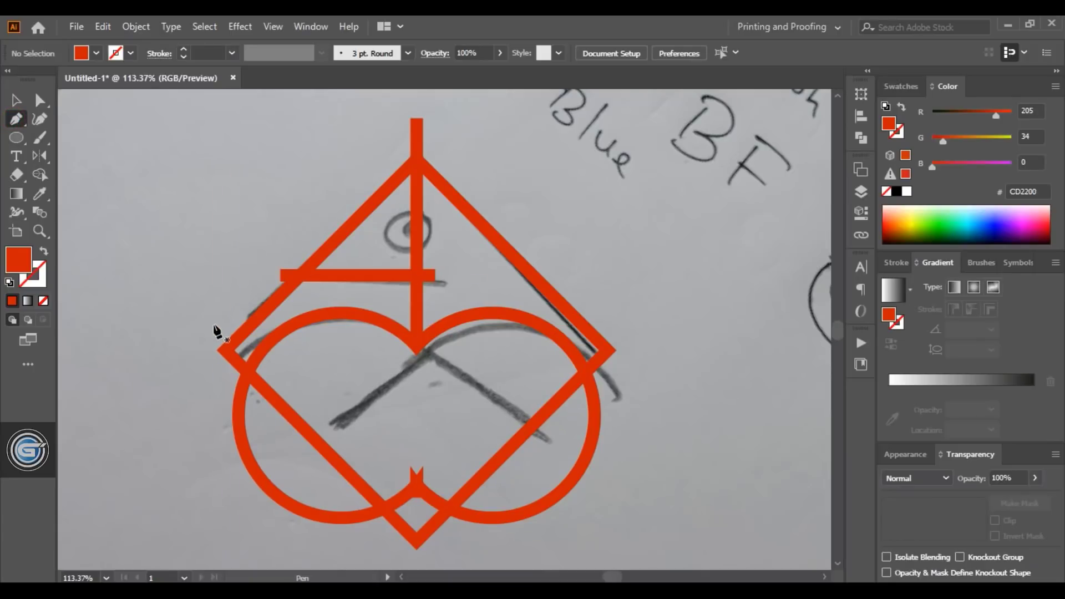
{"action": "left_click_drag", "start_coordinate": [215, 325], "coordinate": [686, 324]}
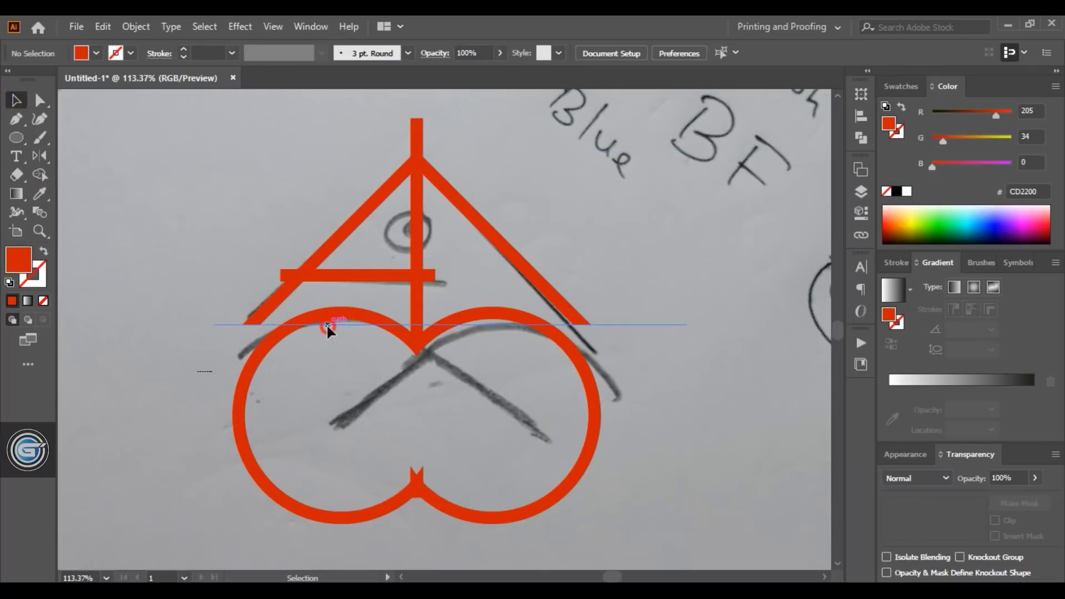
{"action": "left_click_drag", "start_coordinate": [328, 328], "coordinate": [328, 379]}
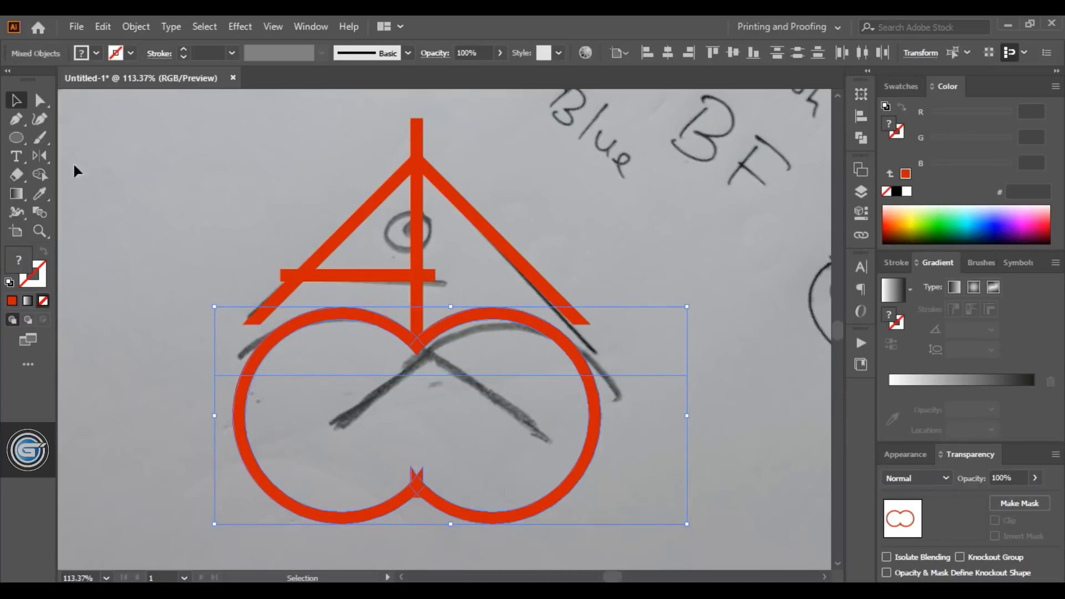
{"action": "left_click", "coordinate": [40, 174]}
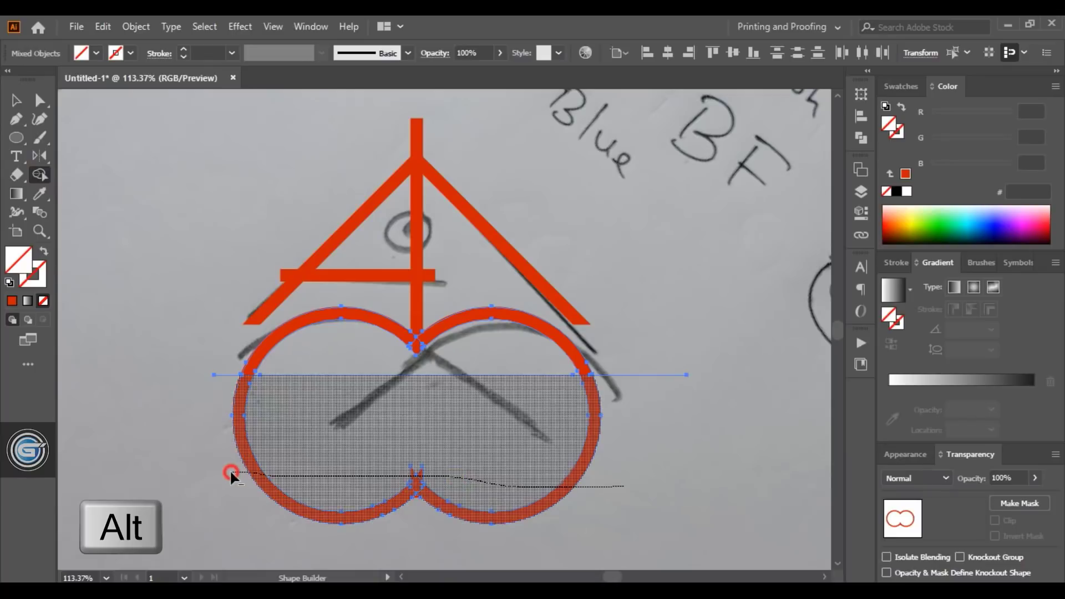
{"action": "left_click", "coordinate": [231, 474]}
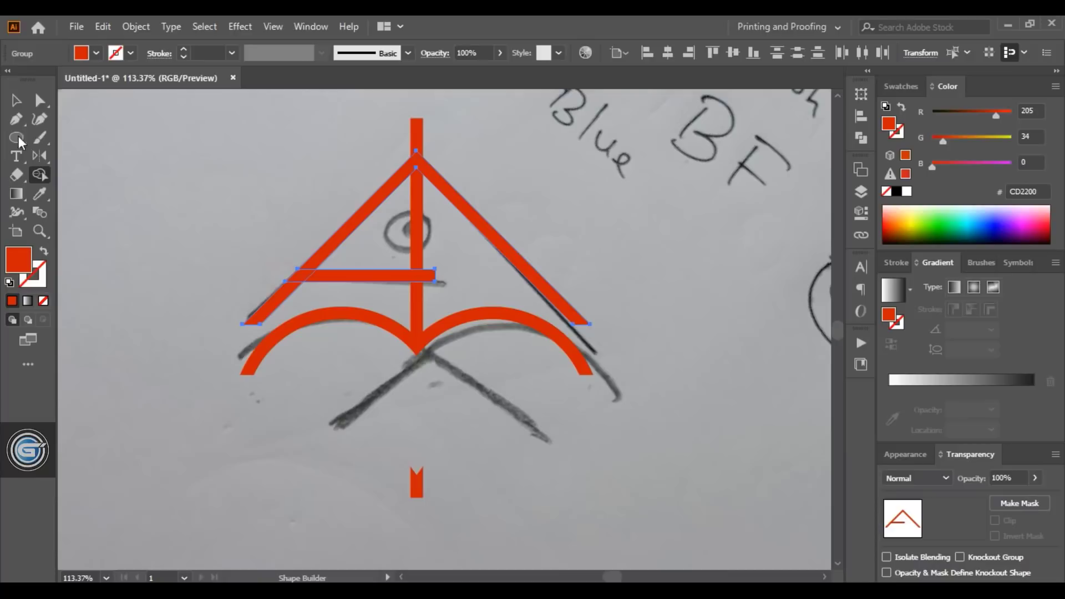
- Draw a thin tapered red spike from the arches' junction down toward the lower left with the Pen tool
{"action": "left_click", "coordinate": [192, 173]}
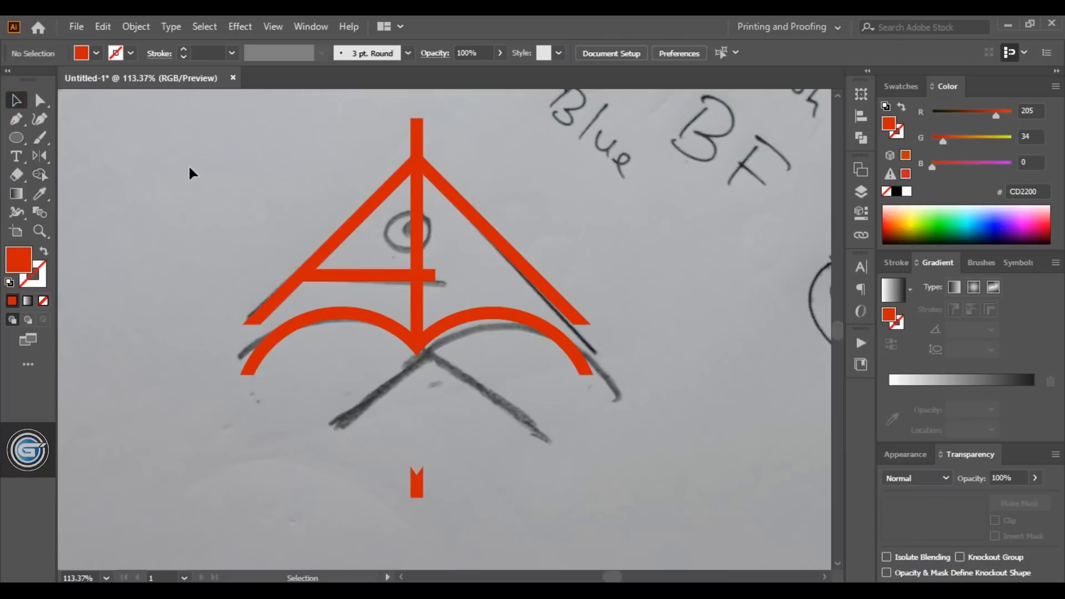
{"action": "left_click", "coordinate": [17, 119]}
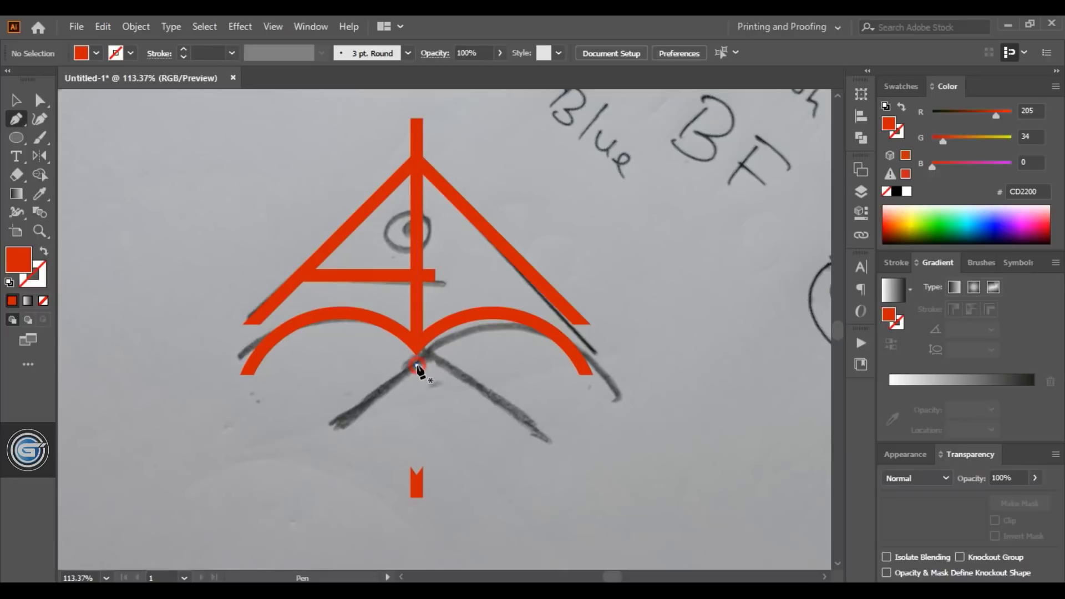
{"action": "left_click_drag", "start_coordinate": [418, 368], "coordinate": [295, 432]}
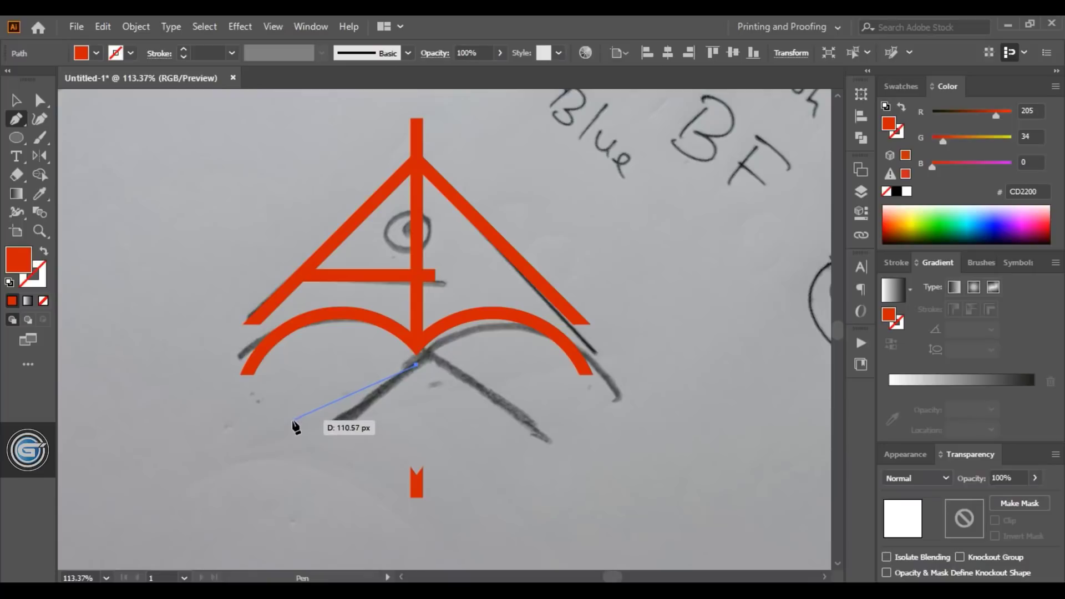
{"action": "mouse_move", "coordinate": [296, 419]}
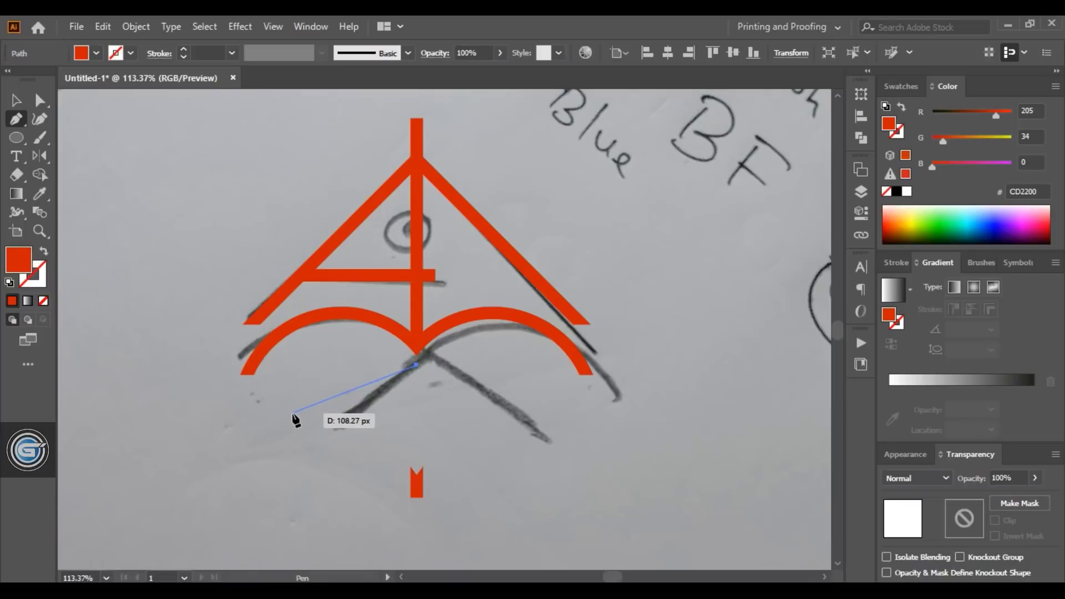
{"action": "left_click_drag", "start_coordinate": [295, 418], "coordinate": [416, 368]}
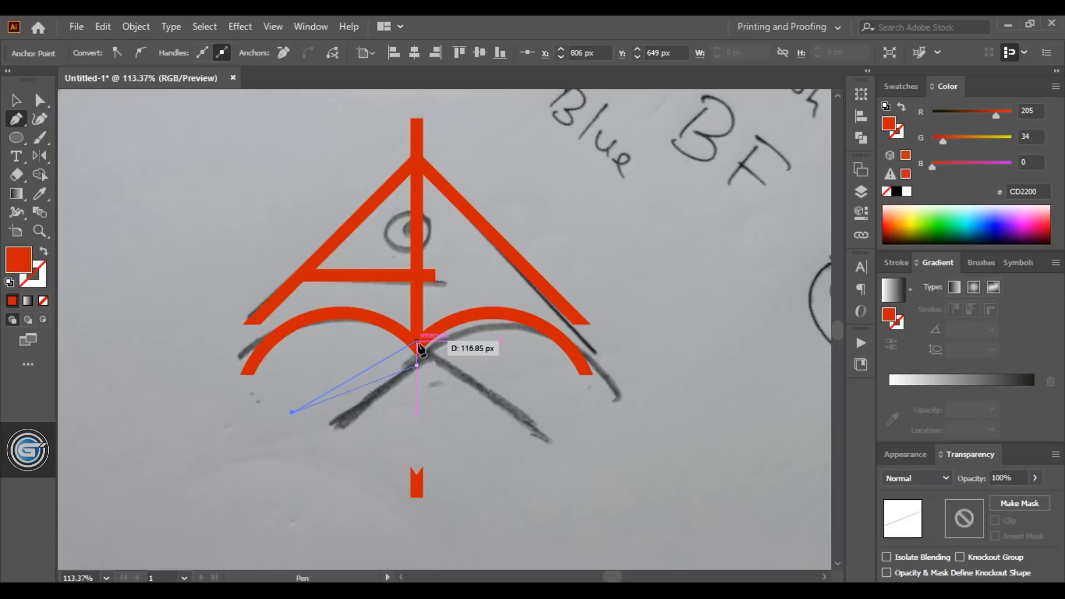
{"action": "mouse_move", "coordinate": [418, 352]}
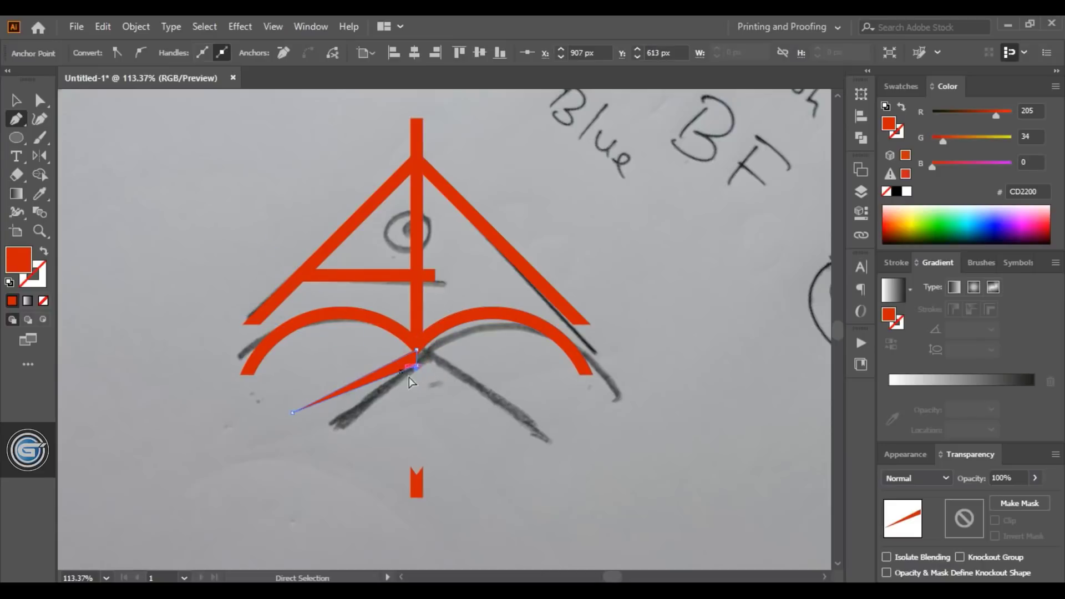
{"action": "left_click", "coordinate": [17, 100]}
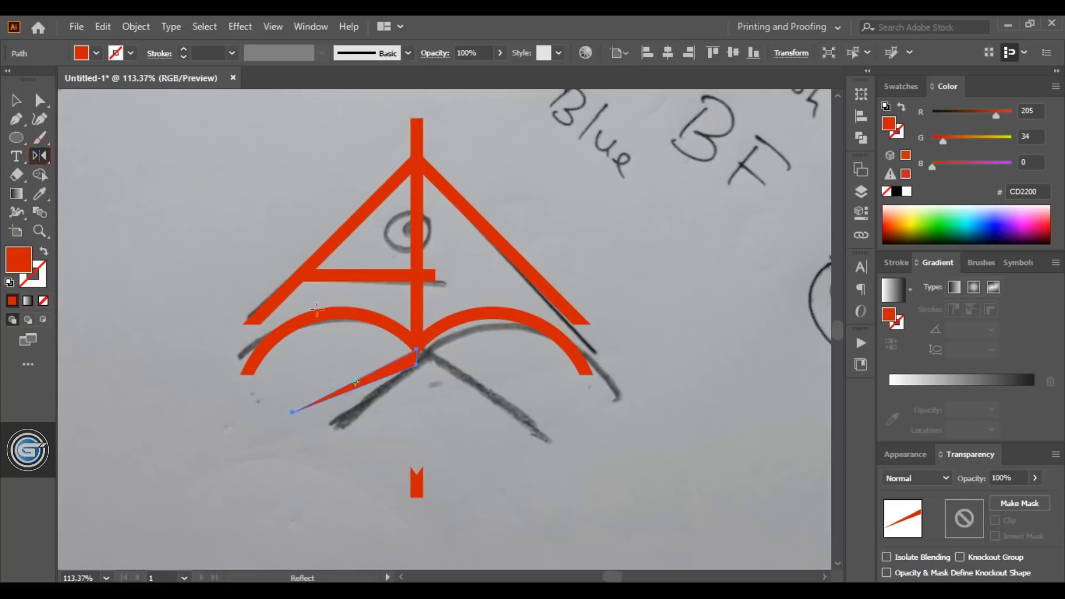
- Reflect a copy of the spike vertically so the two spikes cross beneath the arches
{"action": "key", "text": "alt"}
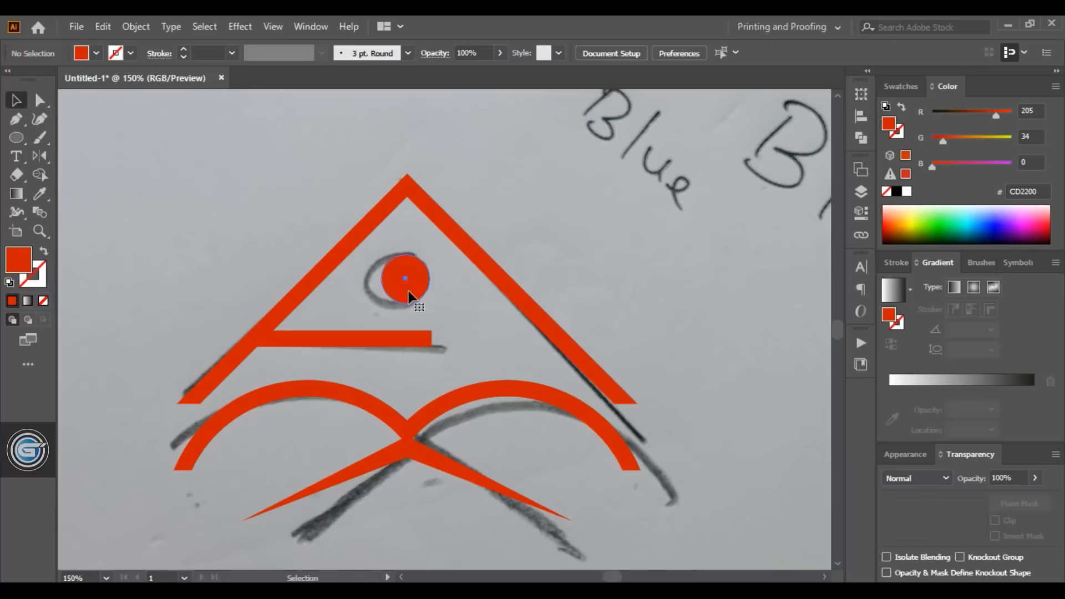
- Copy the white circle over the red eye and paste it in front
{"action": "left_click", "coordinate": [102, 27]}
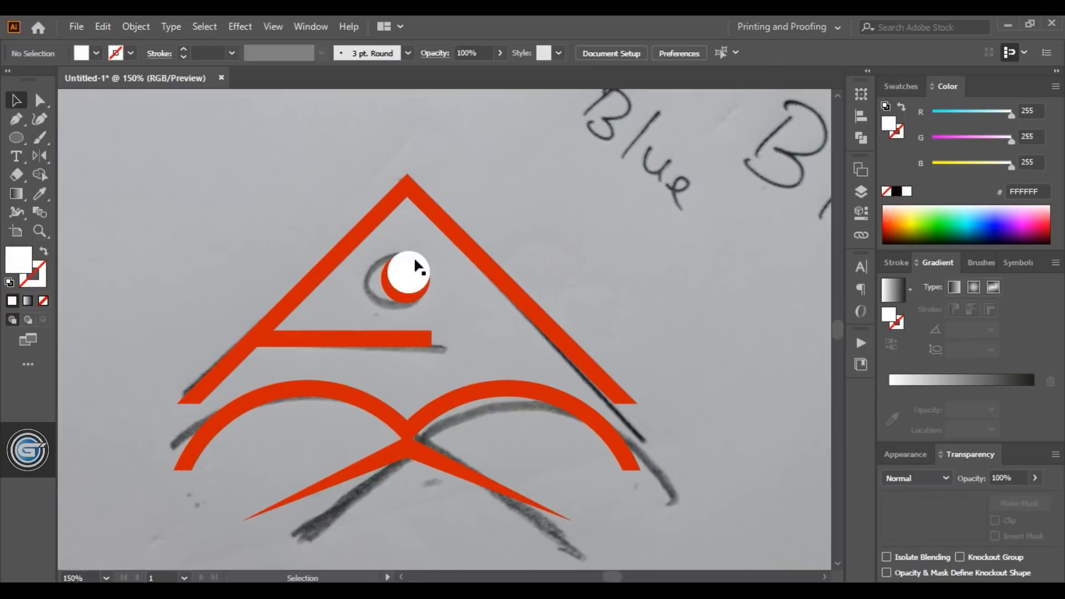
{"action": "left_click", "coordinate": [407, 272]}
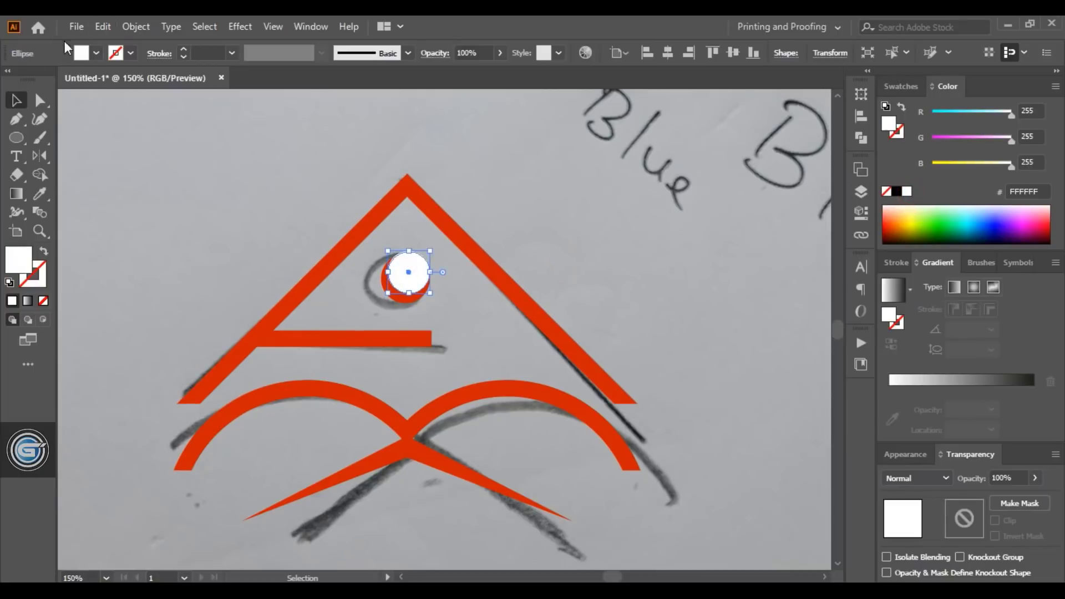
{"action": "left_click", "coordinate": [102, 26]}
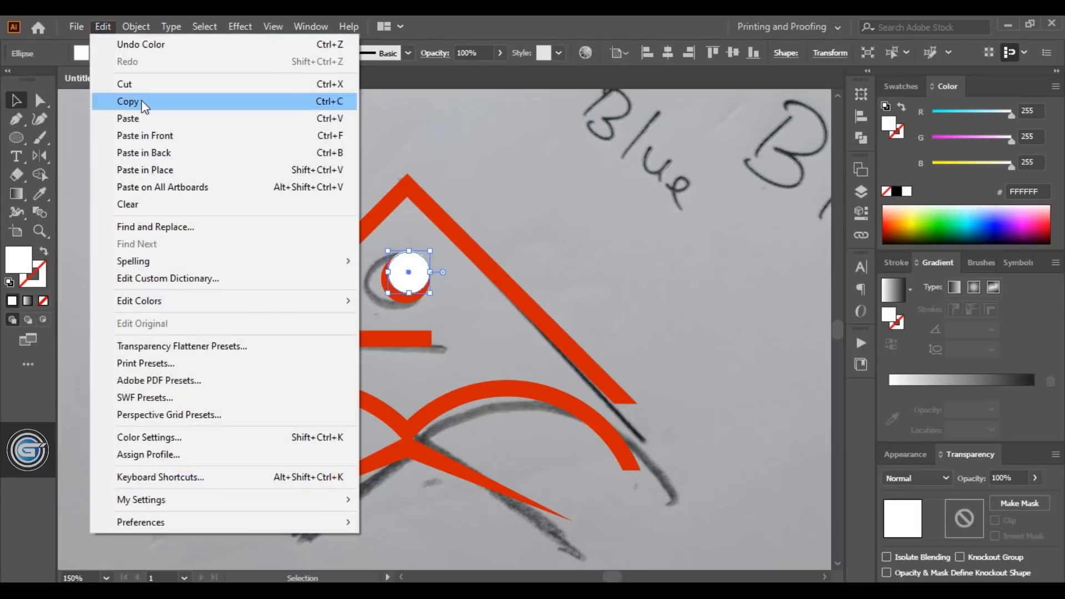
{"action": "mouse_move", "coordinate": [173, 153]}
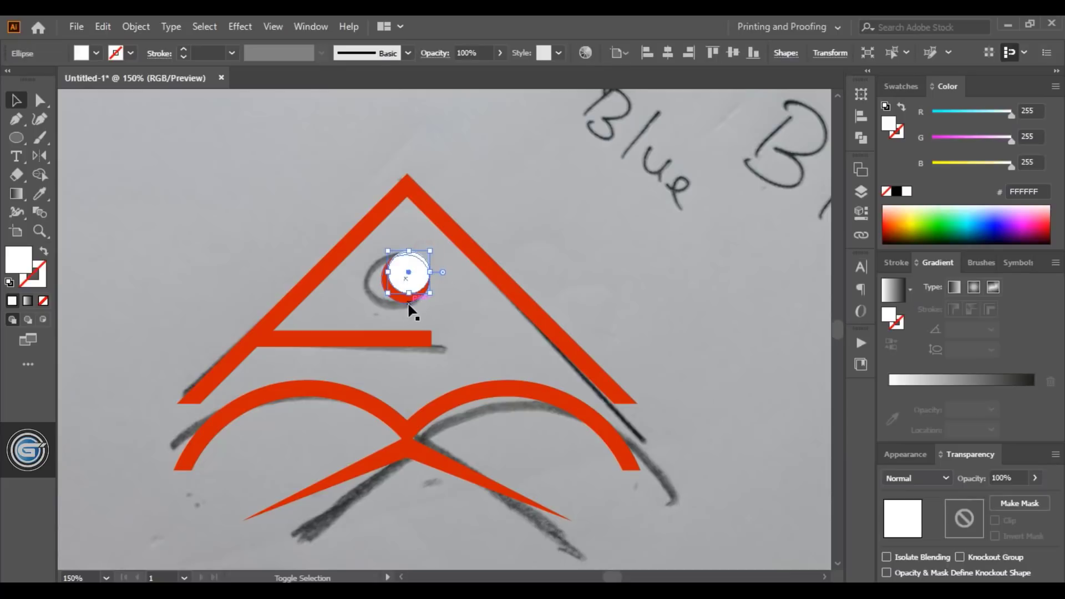
- Cut the white circle out of the red eye with Pathfinder Minus Front, leaving a crescent with a pupil dot
{"action": "left_click", "coordinate": [766, 129]}
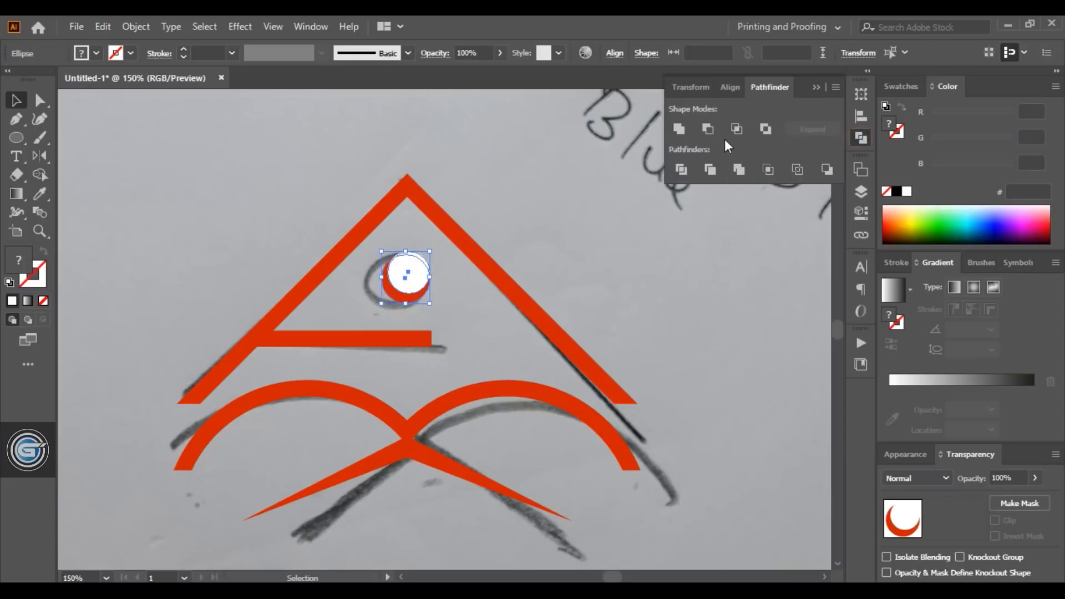
{"action": "mouse_move", "coordinate": [708, 128]}
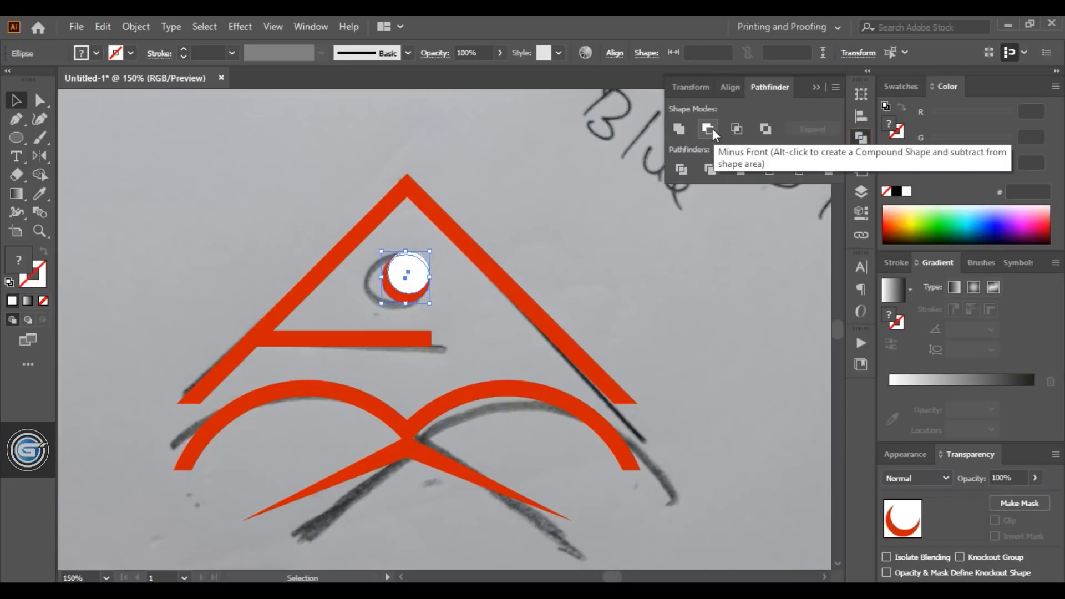
{"action": "left_click", "coordinate": [709, 129]}
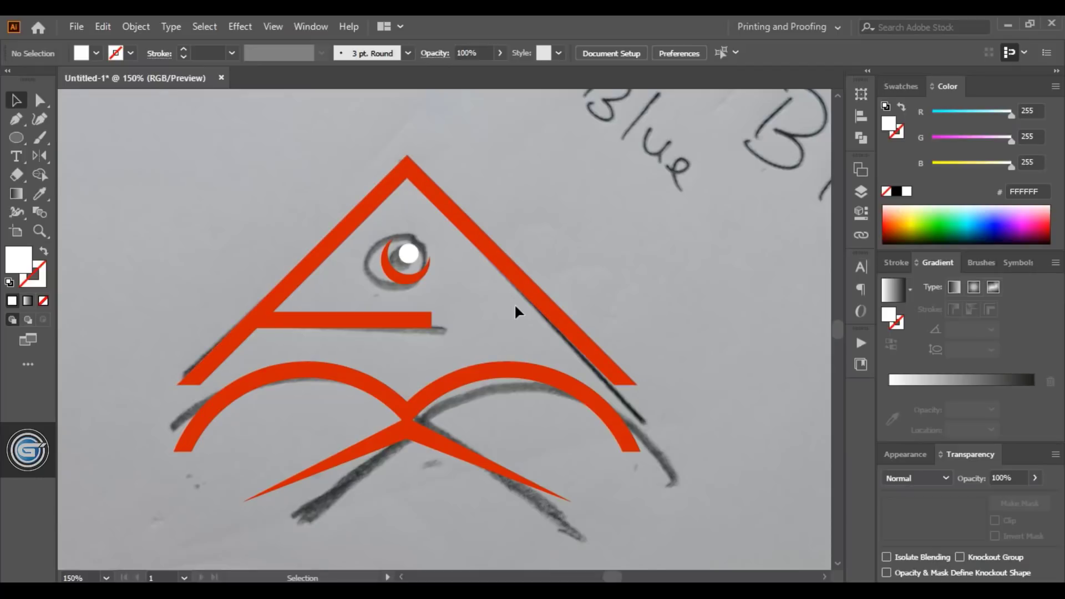
{"action": "mouse_move", "coordinate": [670, 297]}
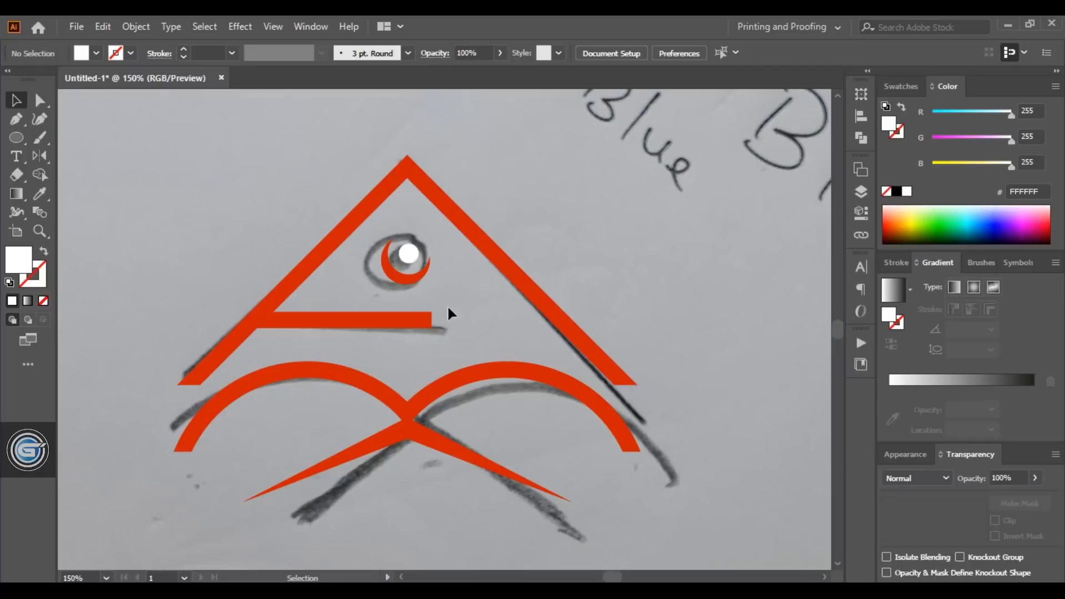
{"action": "left_click", "coordinate": [333, 319]}
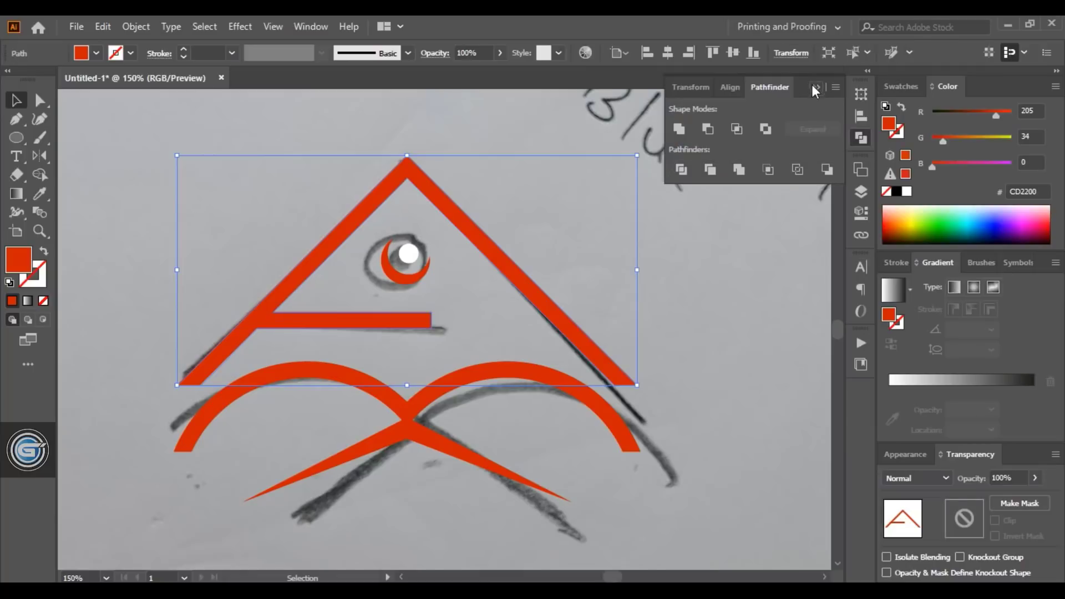
- Unite the two arches and crossing spikes into one shape via Pathfinder
{"action": "left_click", "coordinate": [468, 456]}
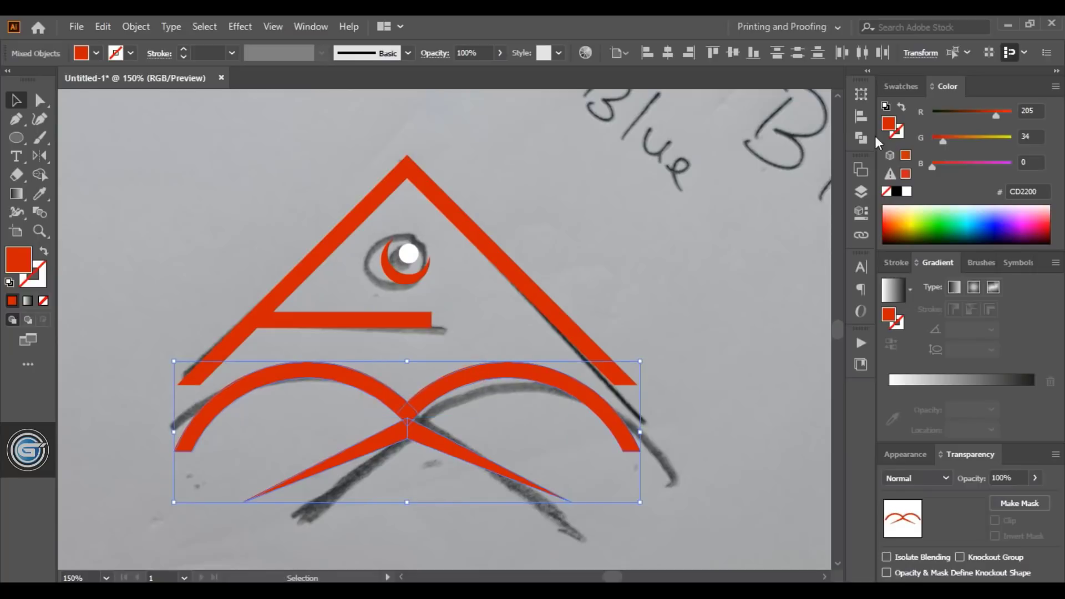
{"action": "left_click", "coordinate": [861, 137]}
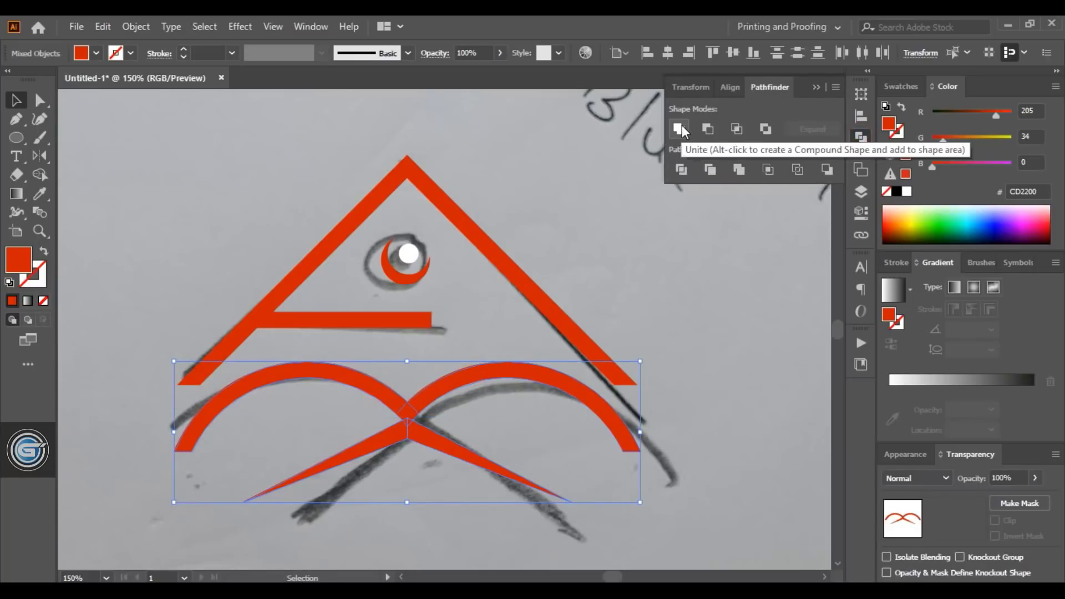
{"action": "left_click", "coordinate": [679, 129]}
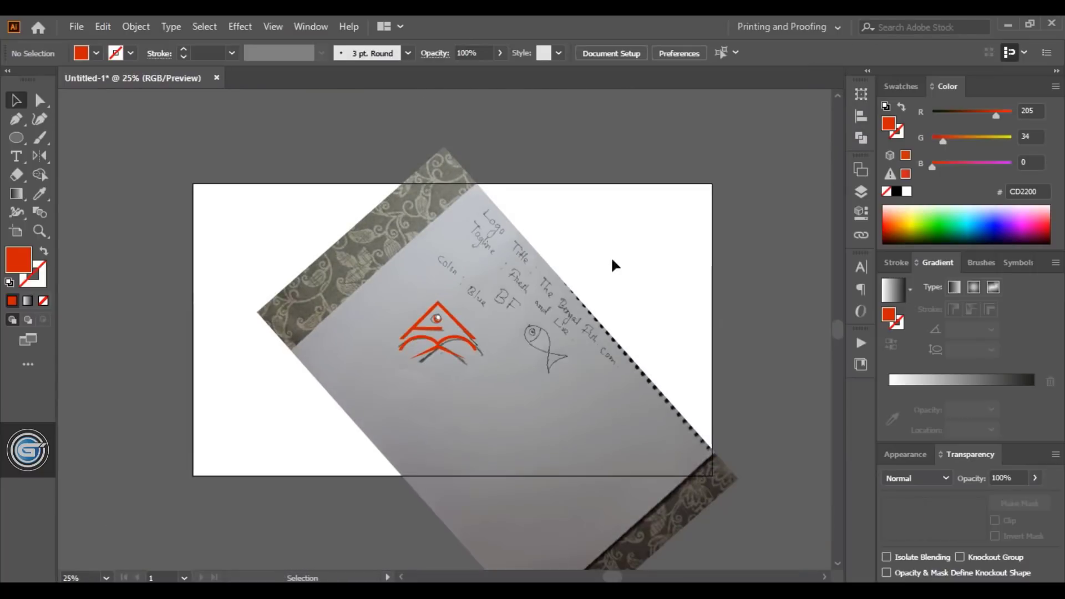
{"action": "mouse_move", "coordinate": [619, 344]}
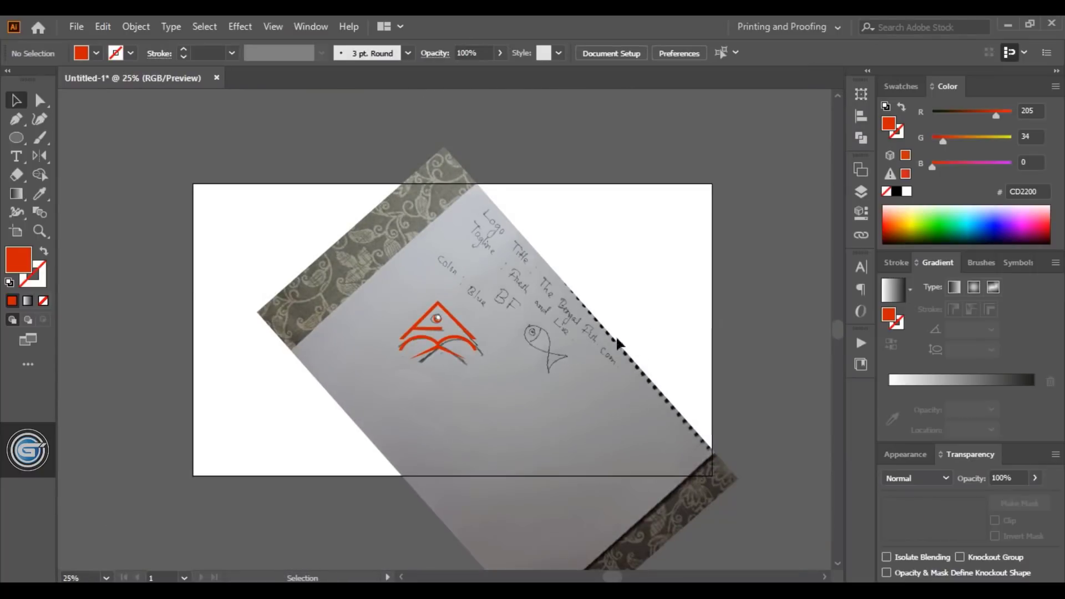
{"action": "mouse_move", "coordinate": [553, 407]}
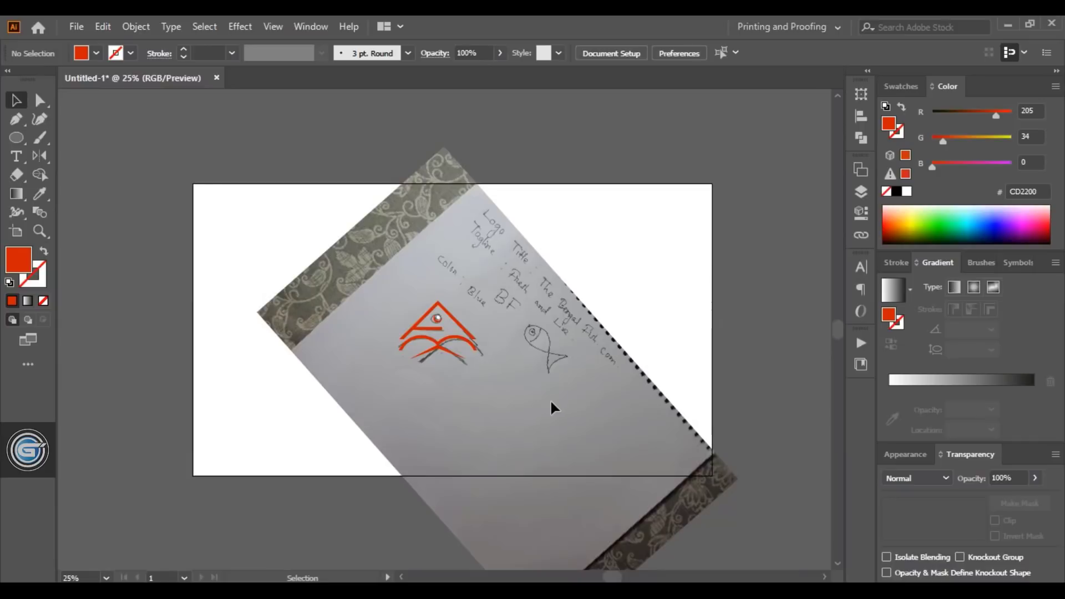
{"action": "mouse_move", "coordinate": [213, 89]}
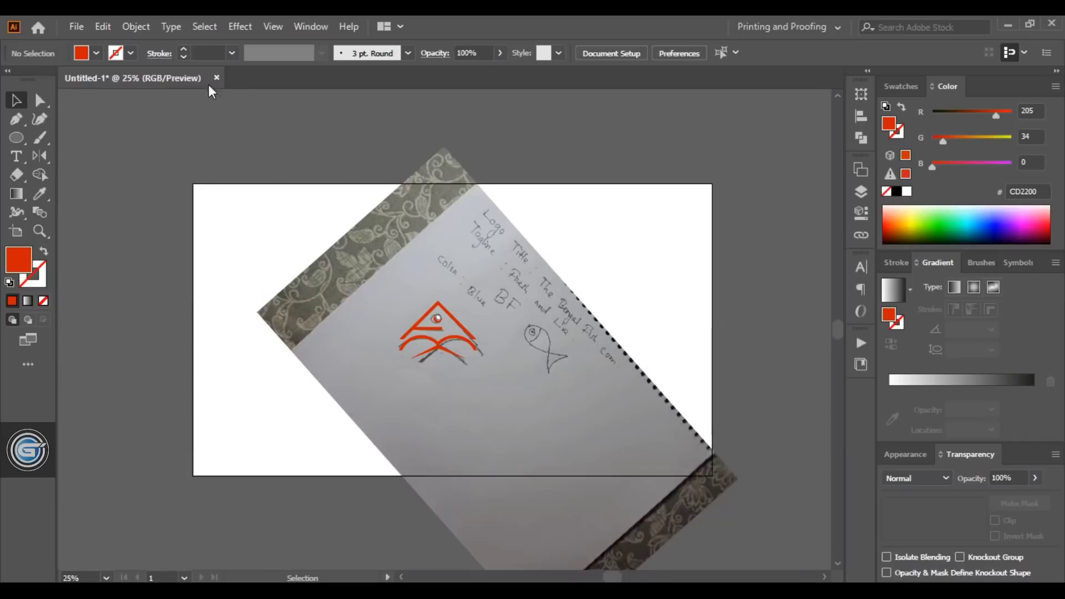
- Drag the reference sketch photo off the artboard, leaving only the red logo
{"action": "left_click", "coordinate": [135, 27]}
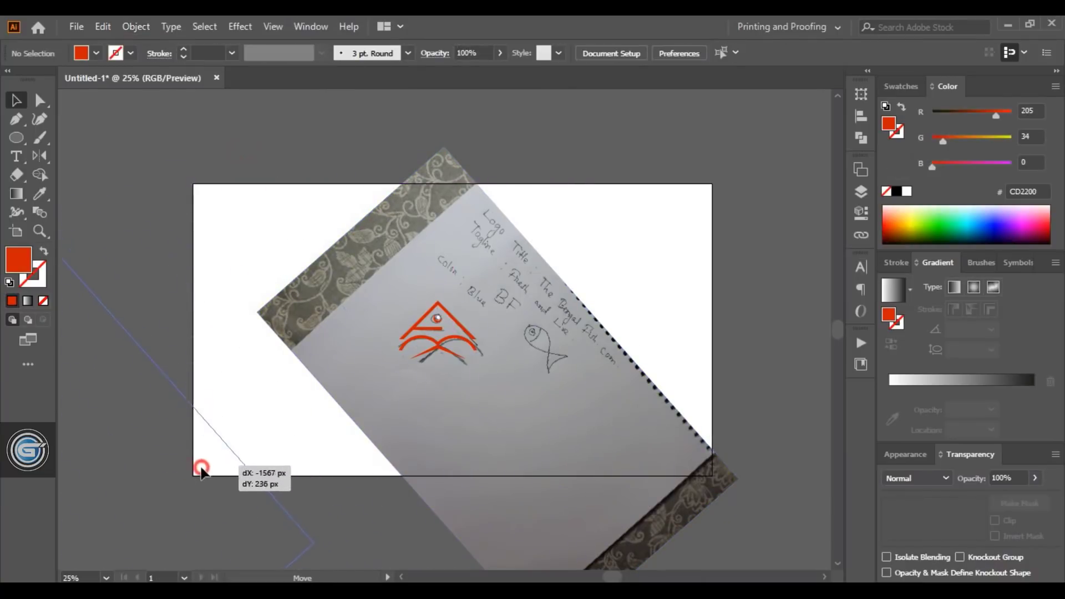
{"action": "left_click_drag", "start_coordinate": [202, 474], "coordinate": [608, 326]}
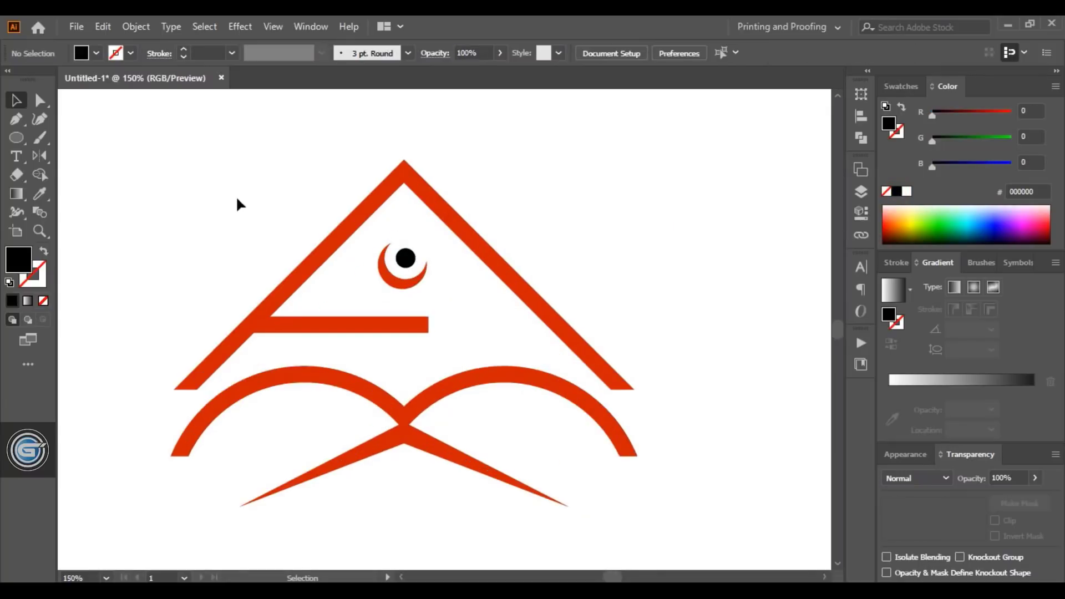
{"action": "mouse_move", "coordinate": [17, 119]}
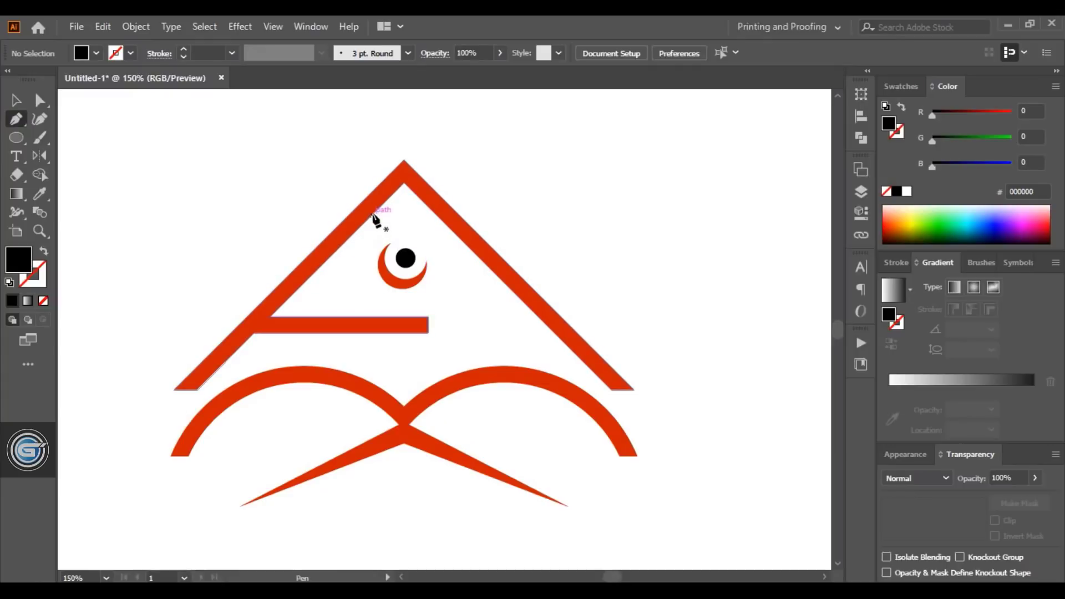
{"action": "mouse_move", "coordinate": [382, 212]}
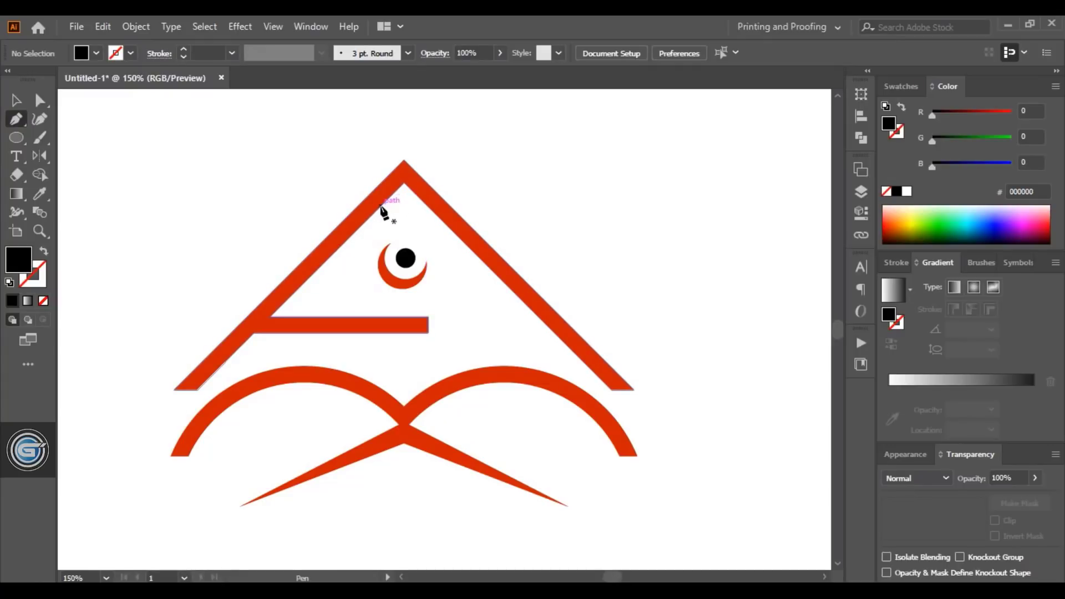
- Draw a black wedge inside the triangle and black crescents under the arches, sending each to the back
{"action": "left_click_drag", "start_coordinate": [381, 206], "coordinate": [390, 319]}
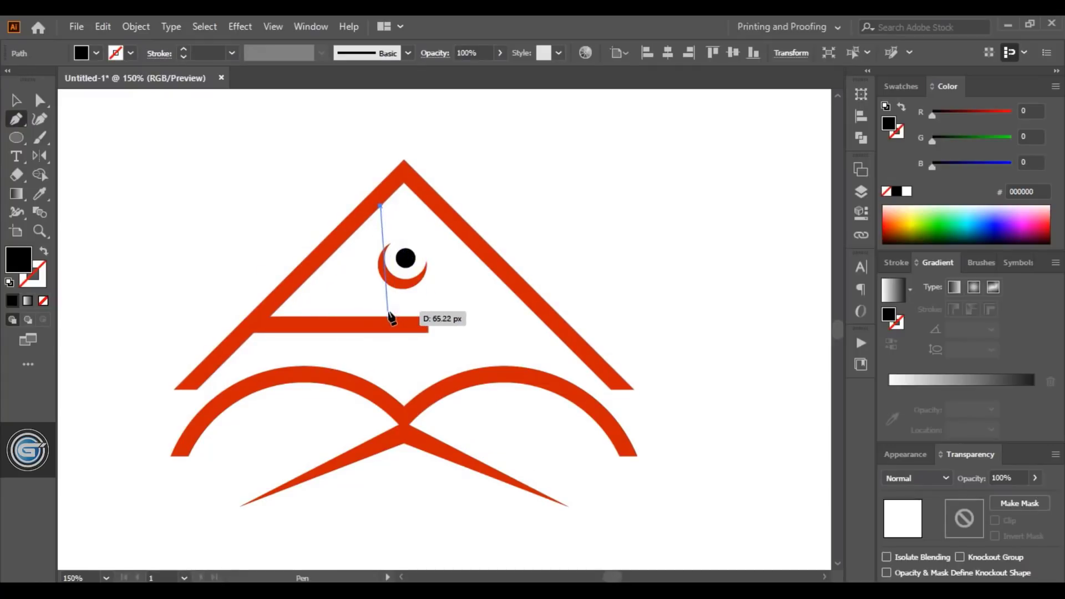
{"action": "left_click_drag", "start_coordinate": [389, 323], "coordinate": [456, 325]}
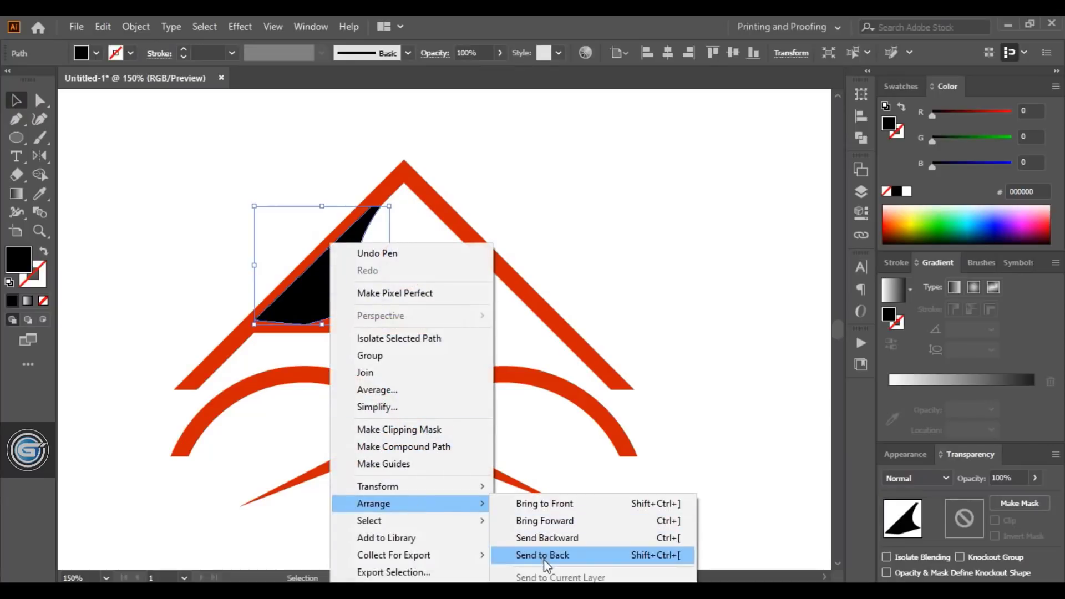
{"action": "left_click", "coordinate": [542, 554]}
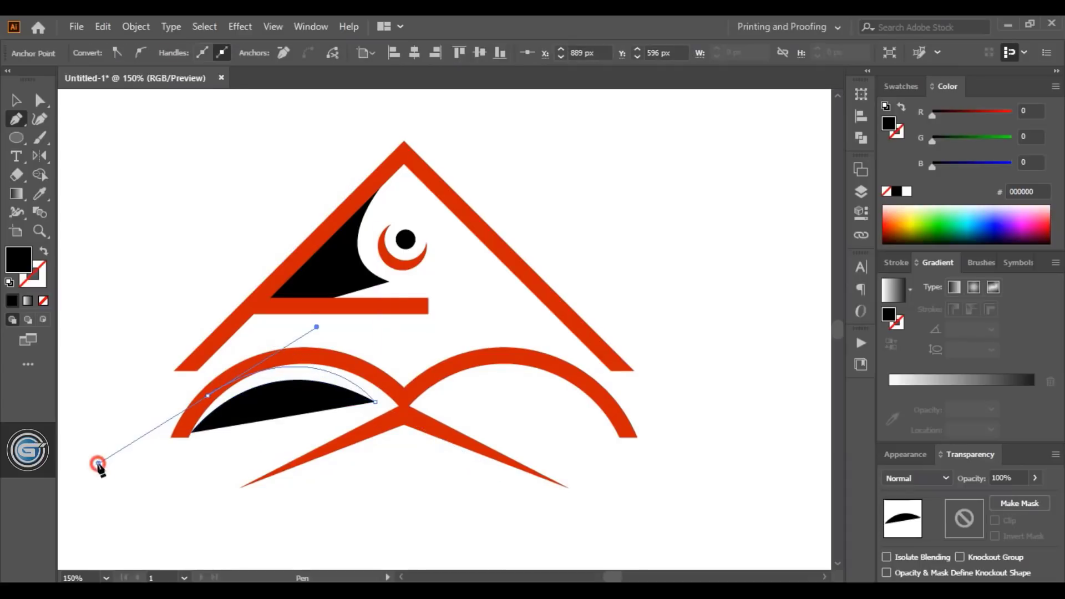
{"action": "right_click", "coordinate": [319, 380]}
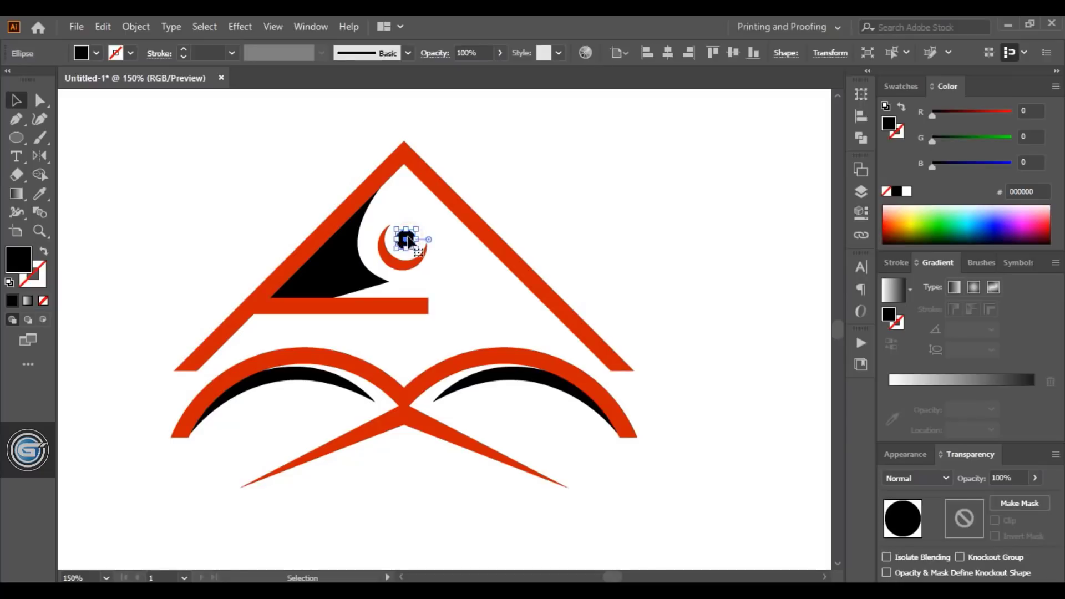
- Place an enlarged green #86FF1D copy of the eye circle behind the black pupil to form a green ring
{"action": "left_click", "coordinate": [102, 27]}
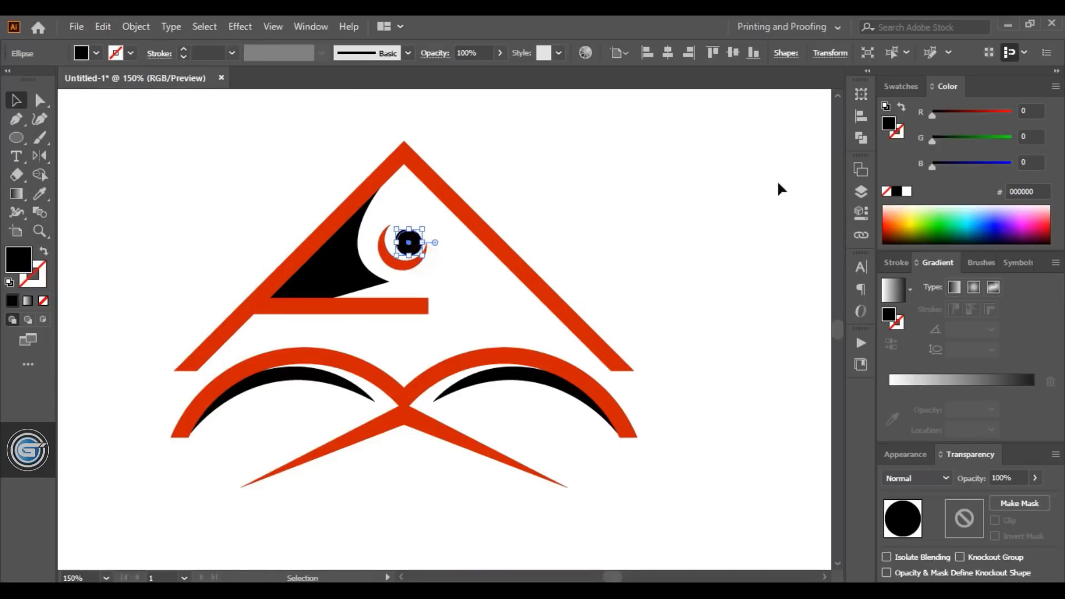
{"action": "right_click", "coordinate": [410, 243]}
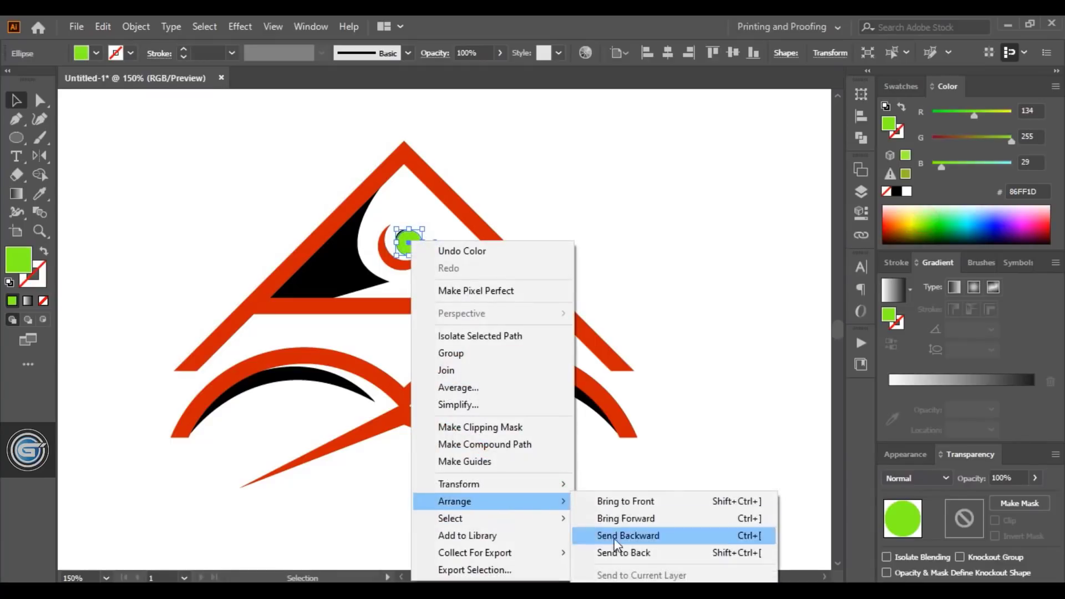
{"action": "left_click", "coordinate": [628, 536]}
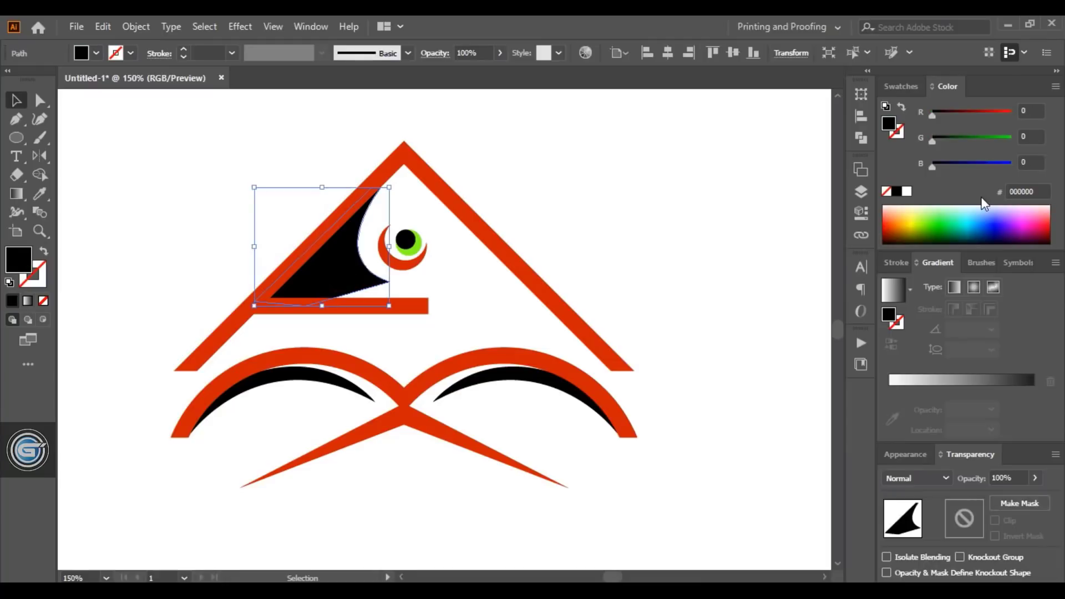
{"action": "mouse_move", "coordinate": [333, 282]}
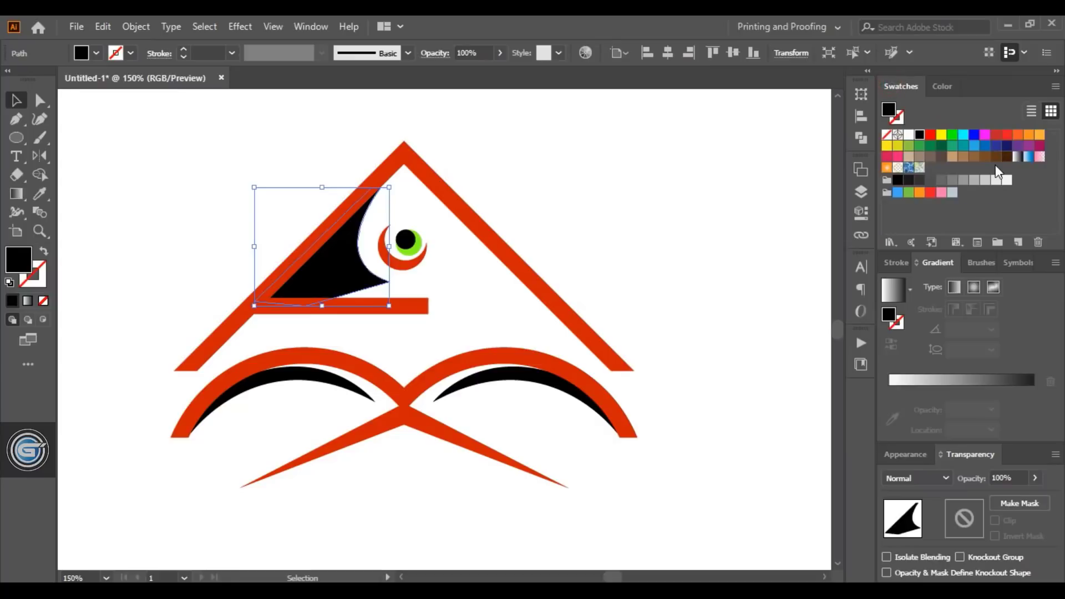
- Fill the wedge sky blue, fine-tuning its shade, and make the triangle navy
{"action": "left_click", "coordinate": [973, 145]}
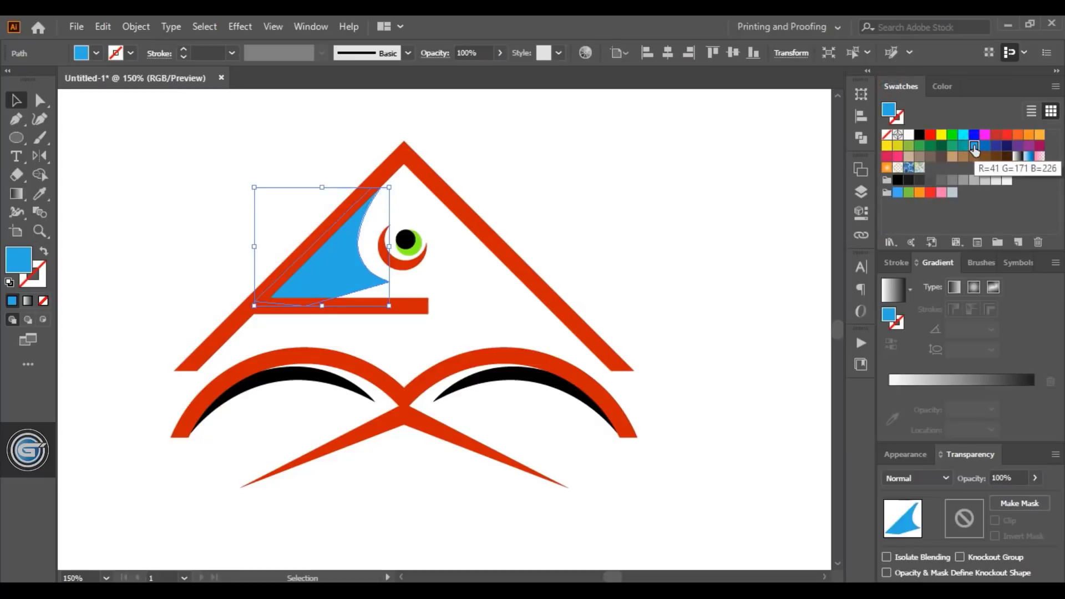
{"action": "left_click", "coordinate": [945, 86]}
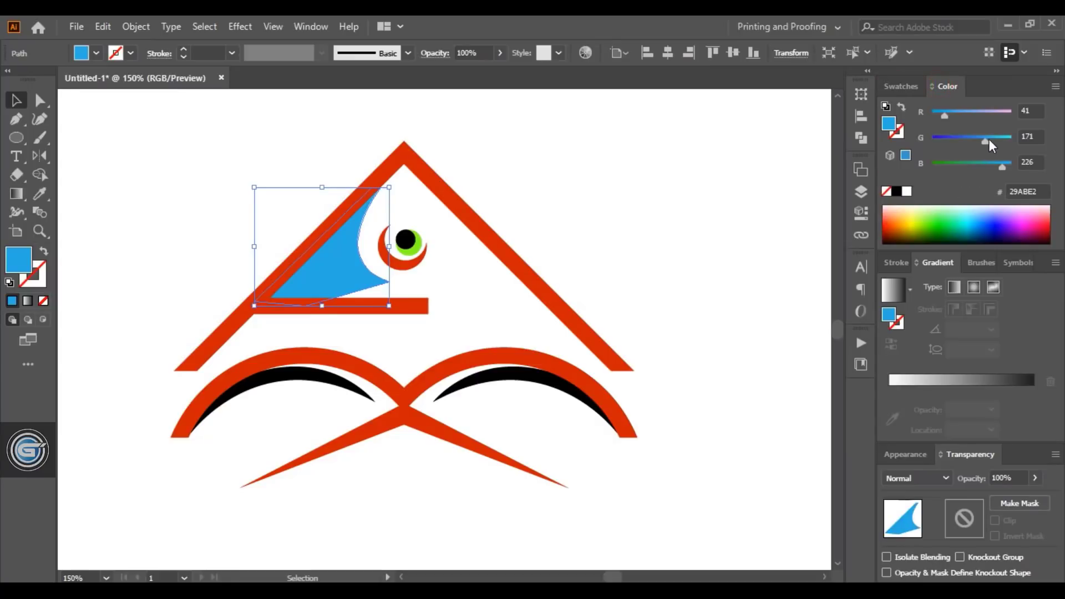
{"action": "left_click_drag", "start_coordinate": [985, 138], "coordinate": [993, 138]}
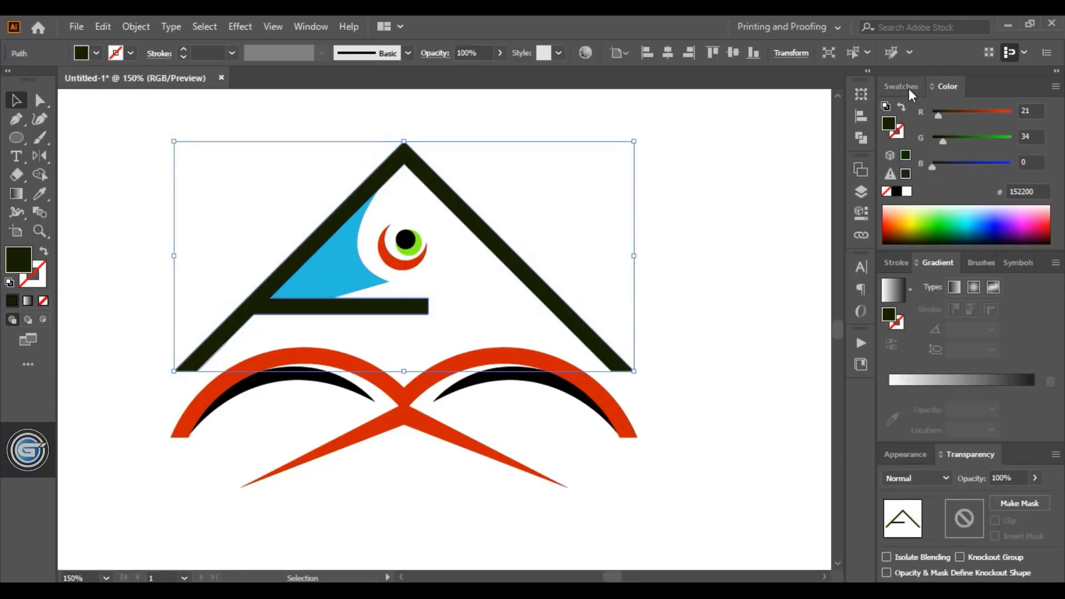
{"action": "left_click", "coordinate": [1008, 146]}
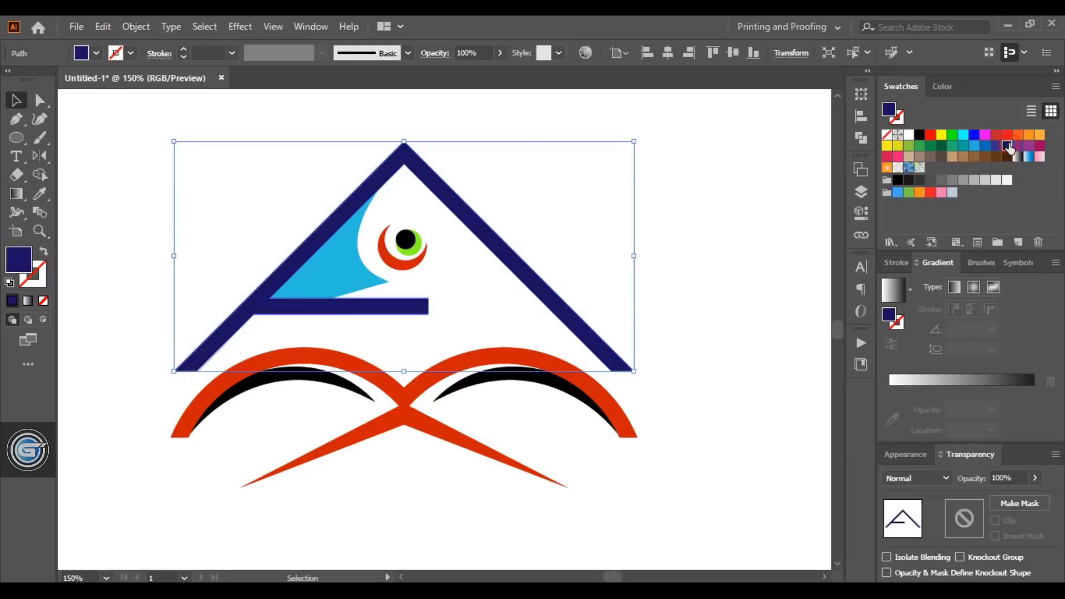
{"action": "left_click", "coordinate": [946, 86]}
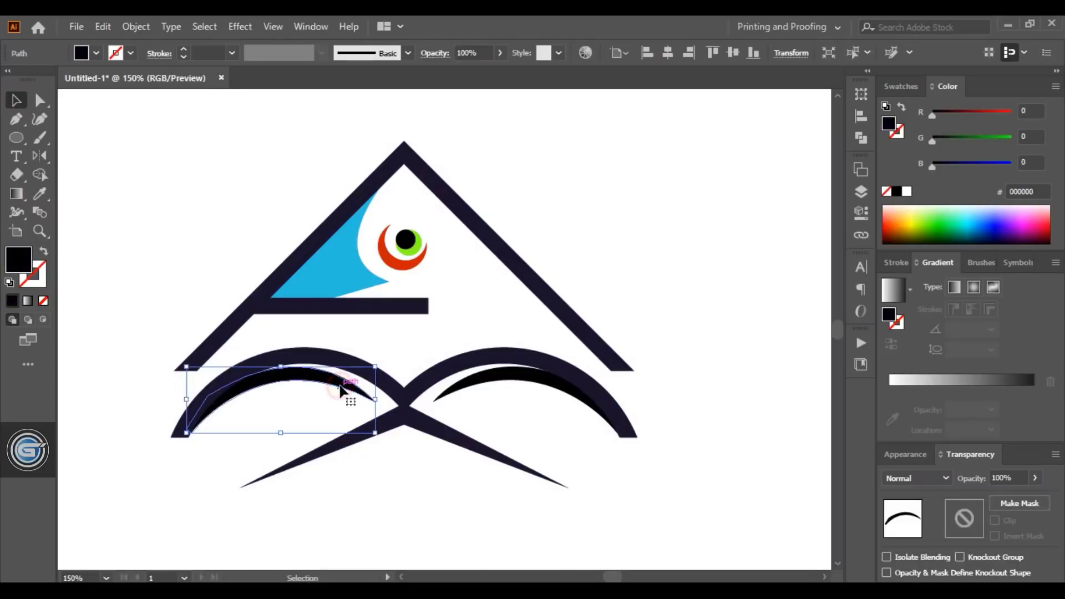
- Colour the under-arch crescents green and the eye crescent navy using the Eyedropper
{"action": "left_click", "coordinate": [900, 86]}
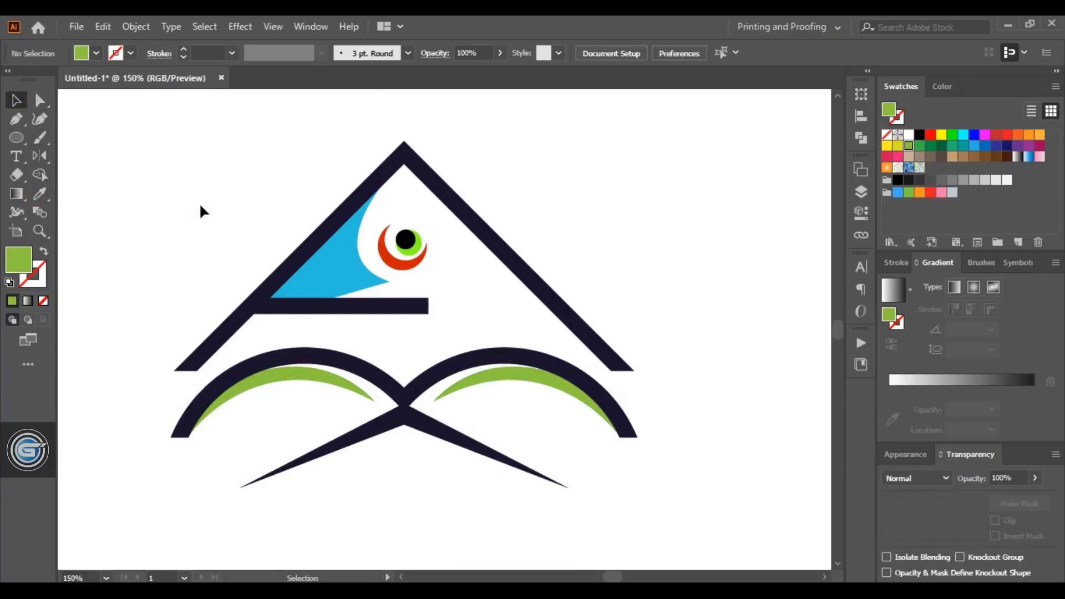
{"action": "left_click", "coordinate": [402, 247]}
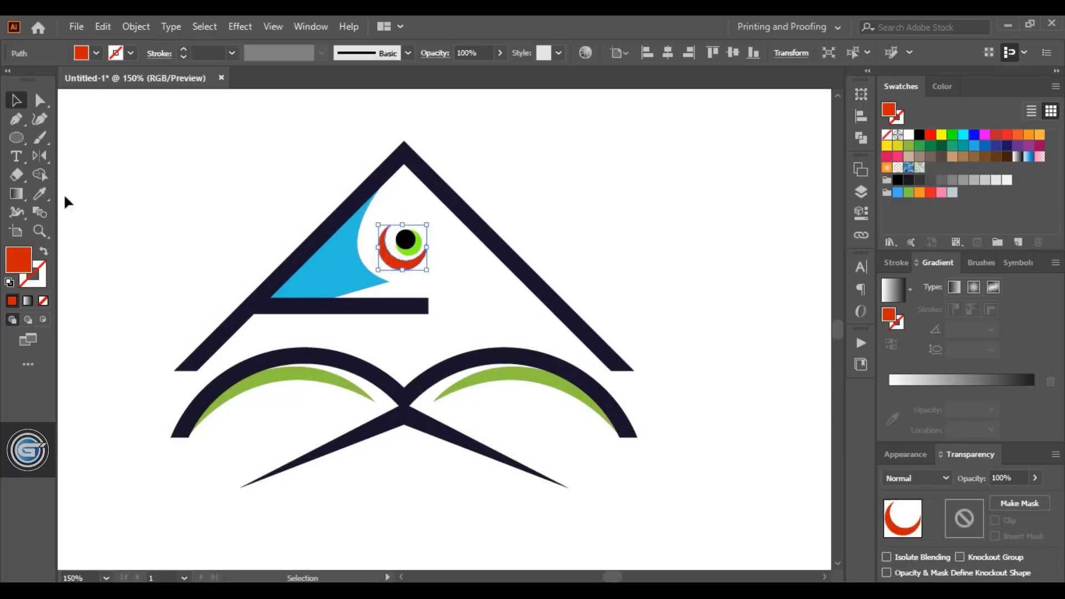
{"action": "left_click", "coordinate": [40, 193]}
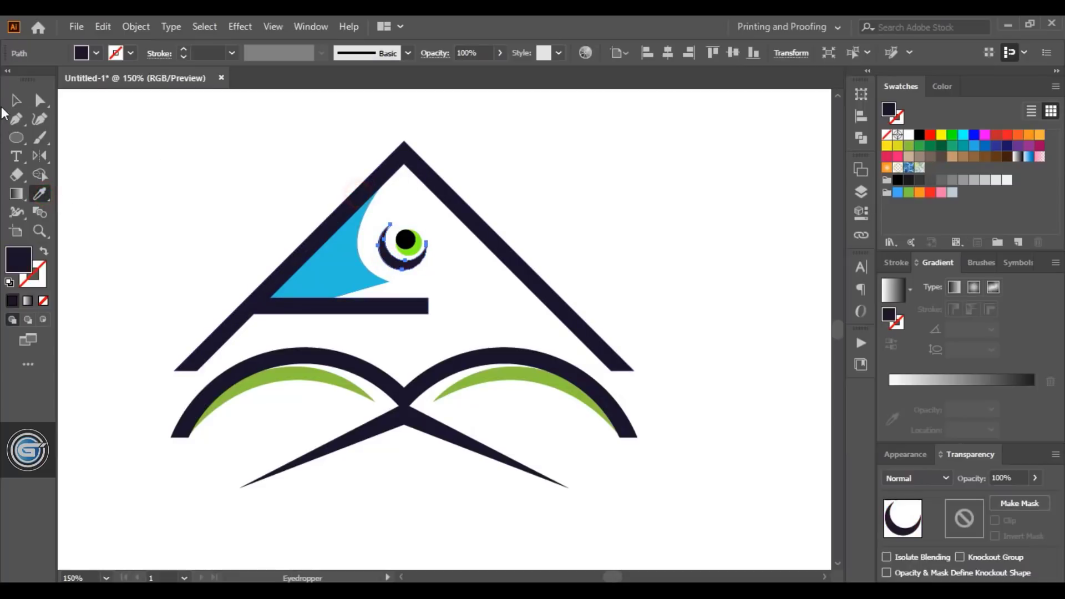
{"action": "left_click", "coordinate": [16, 101]}
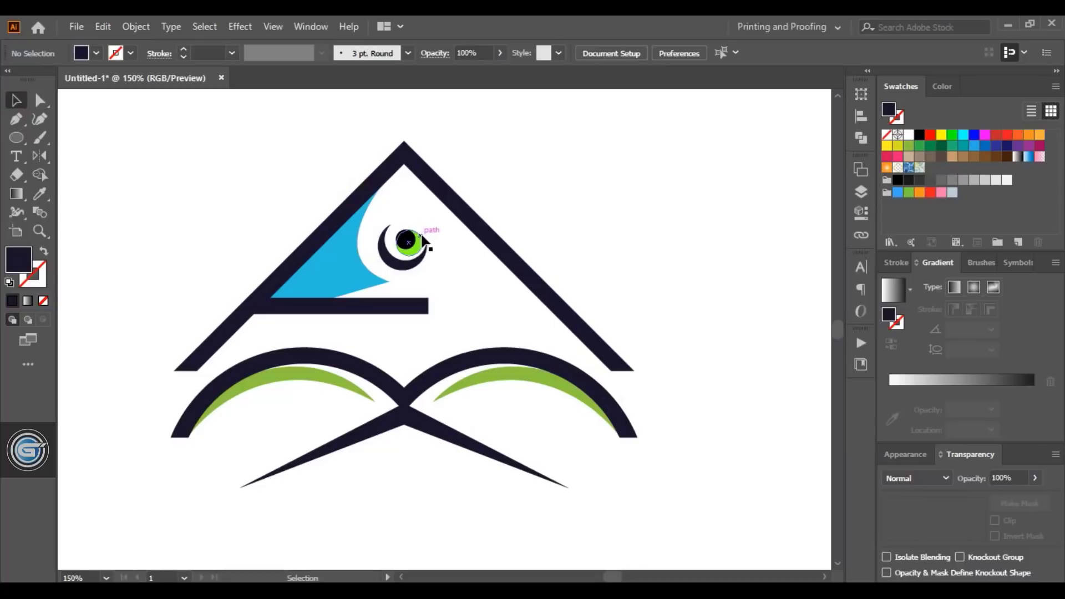
{"action": "left_click", "coordinate": [499, 376]}
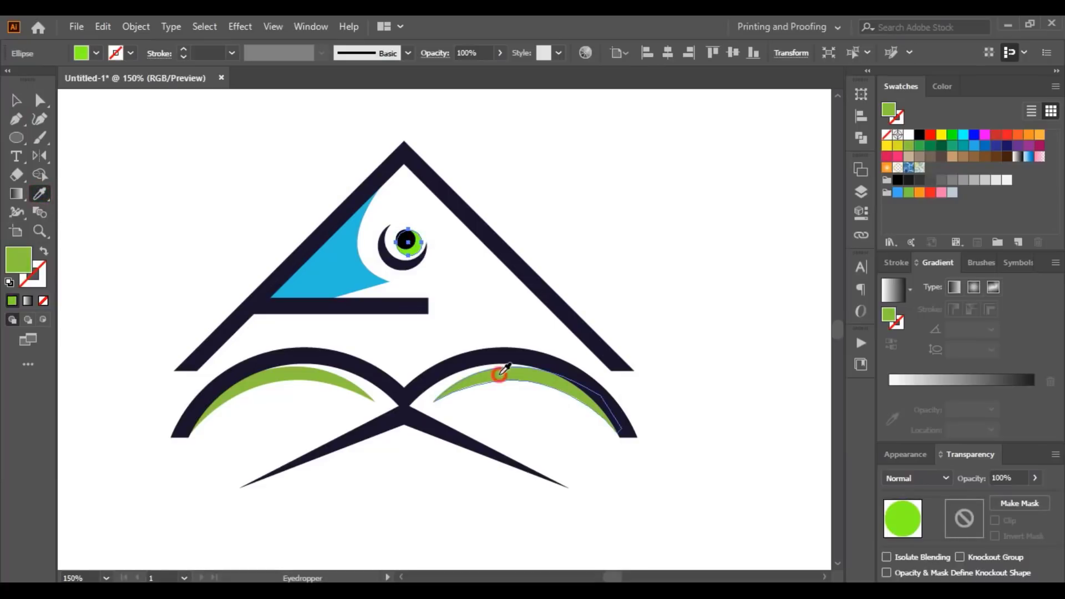